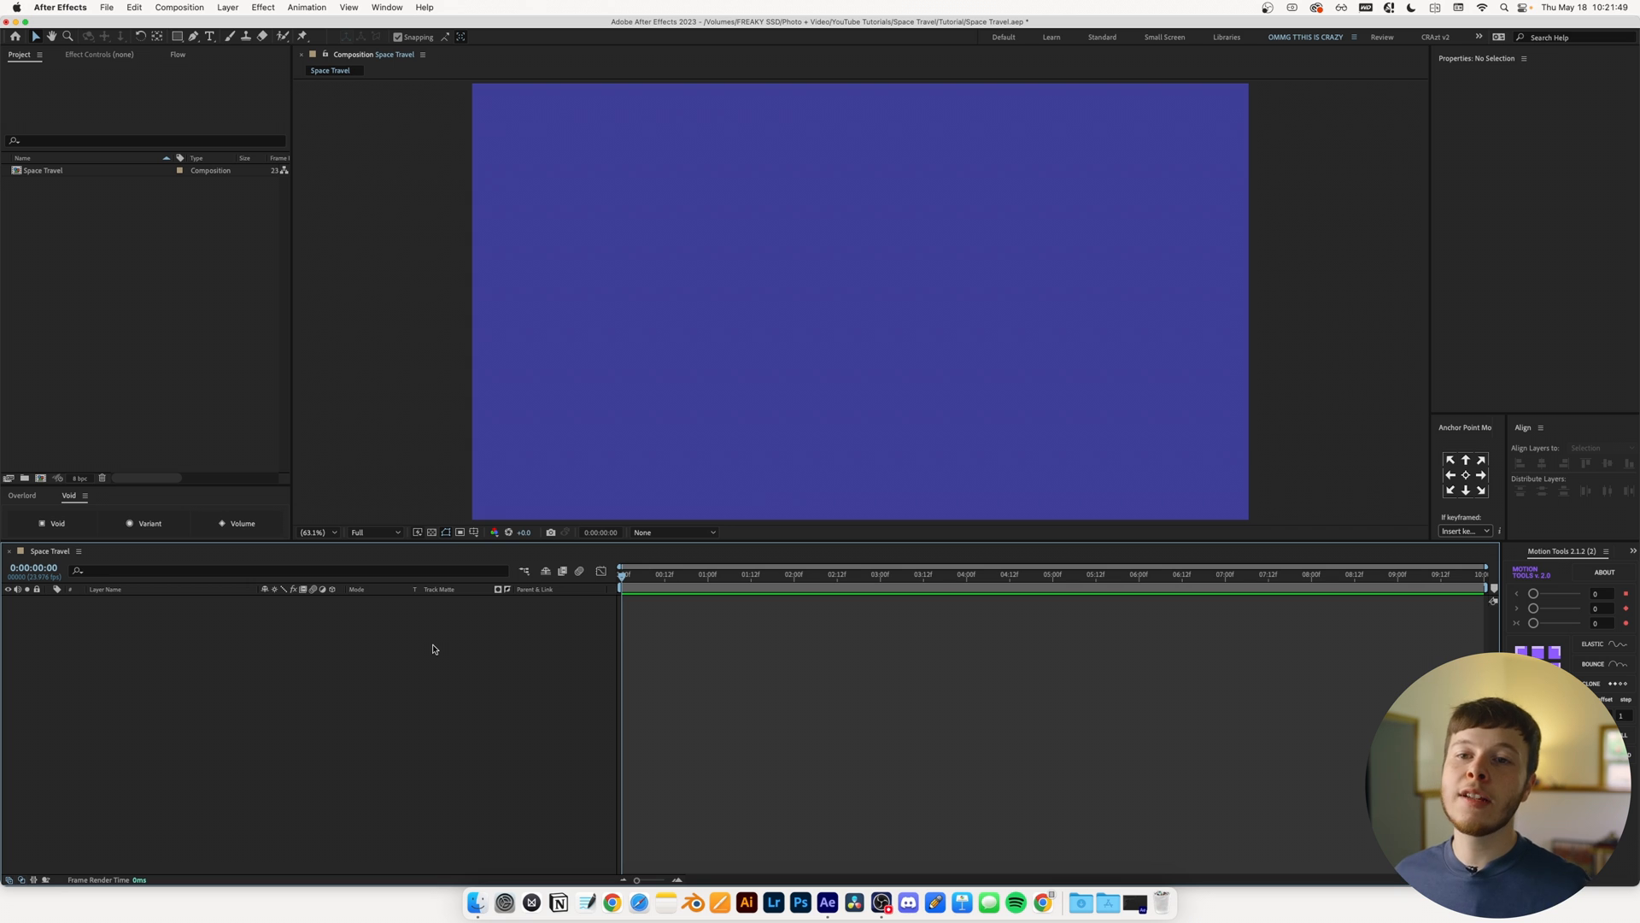
{"action": "mouse_move", "coordinate": [1247, 603]}
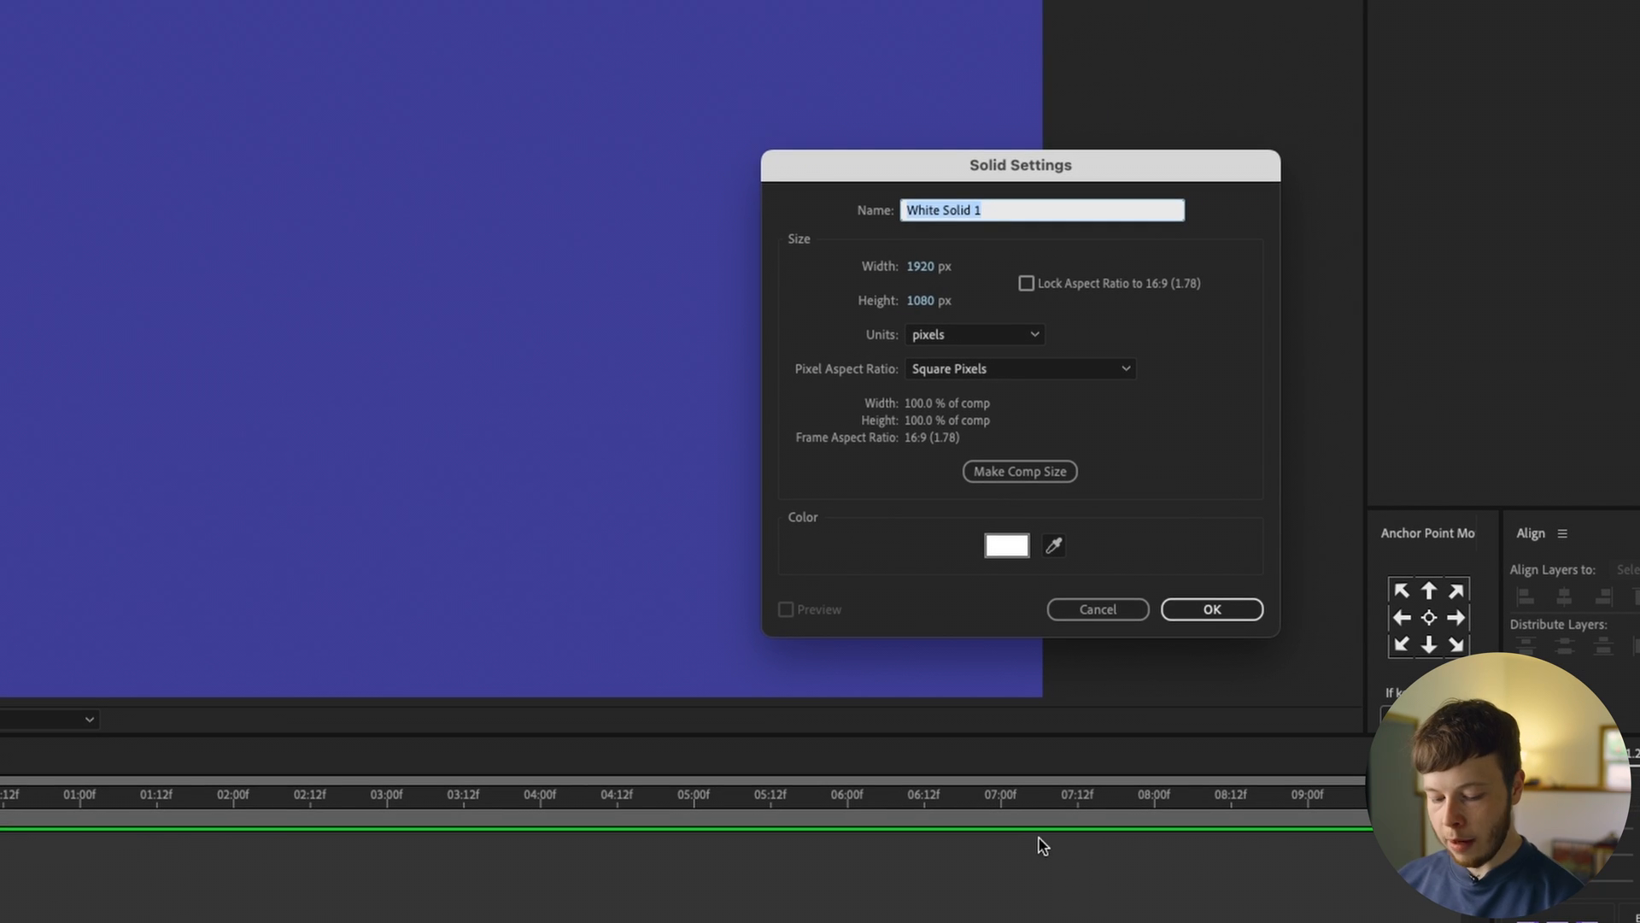
Step: Create a white solid named 'Stars' at comp size over the purple background
{"action": "type", "text": "Stars"}
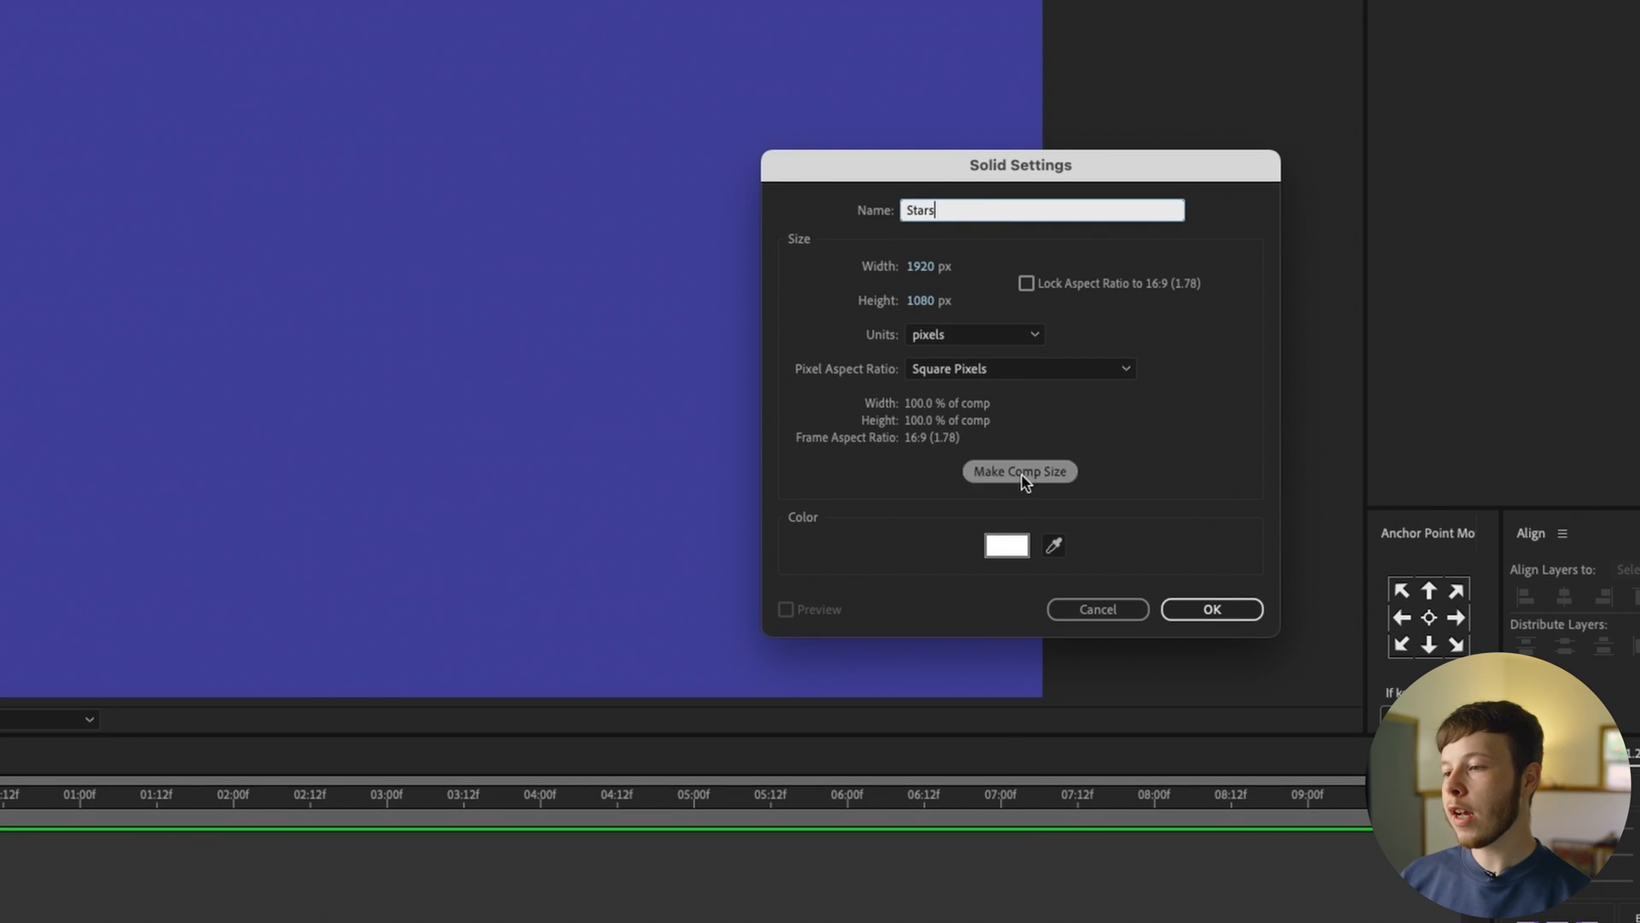
{"action": "left_click", "coordinate": [1004, 545]}
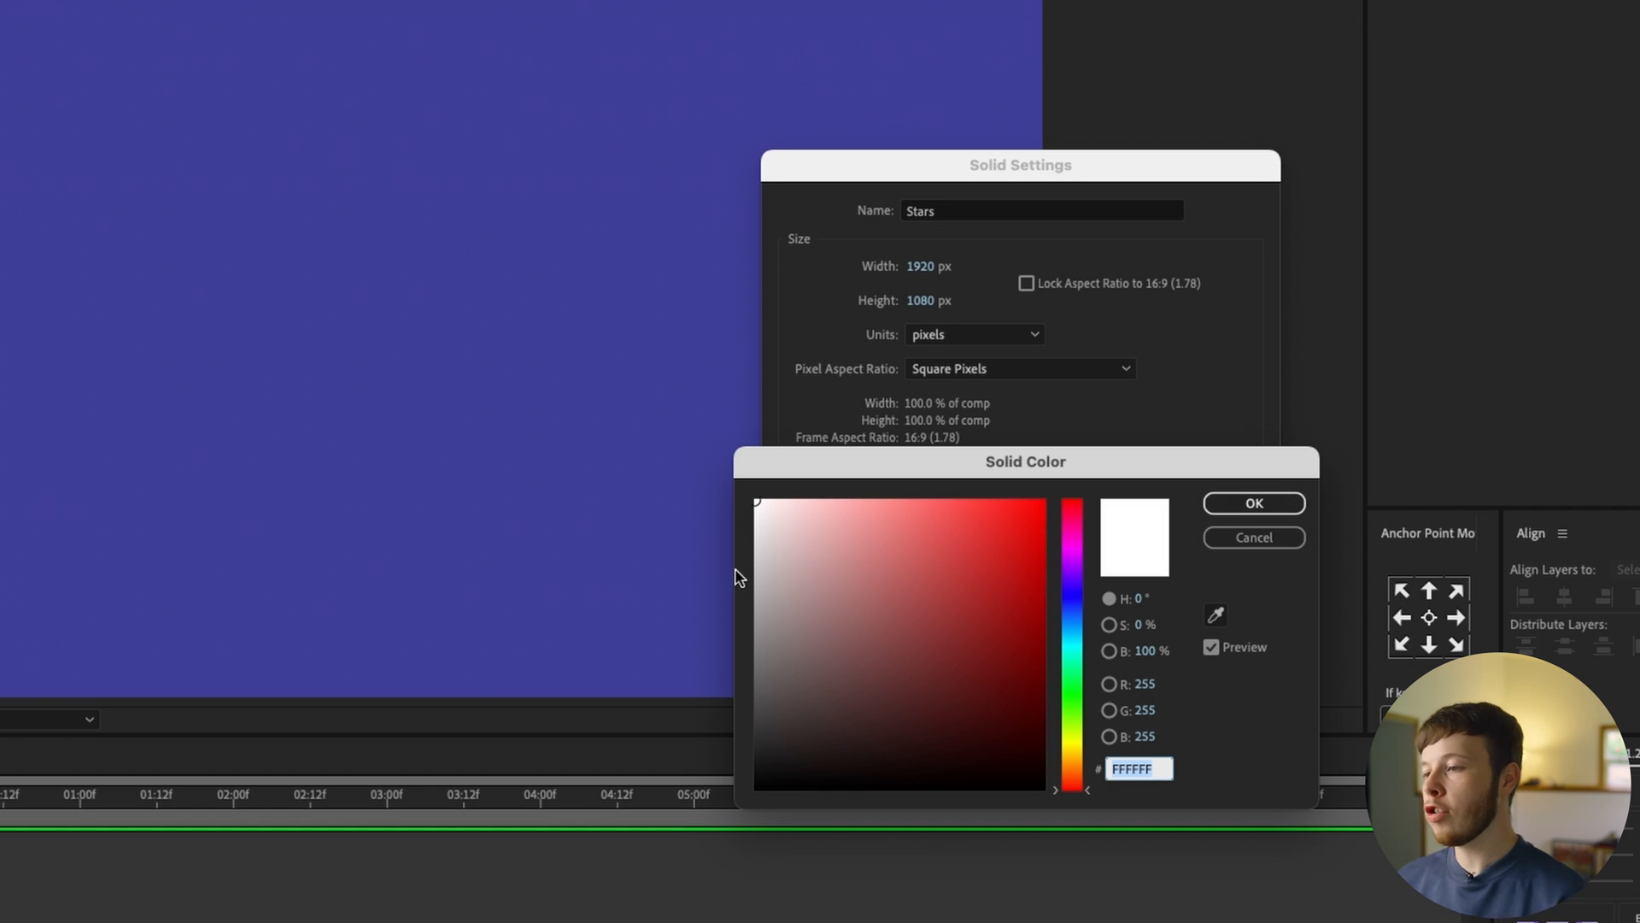
{"action": "left_click", "coordinate": [867, 574]}
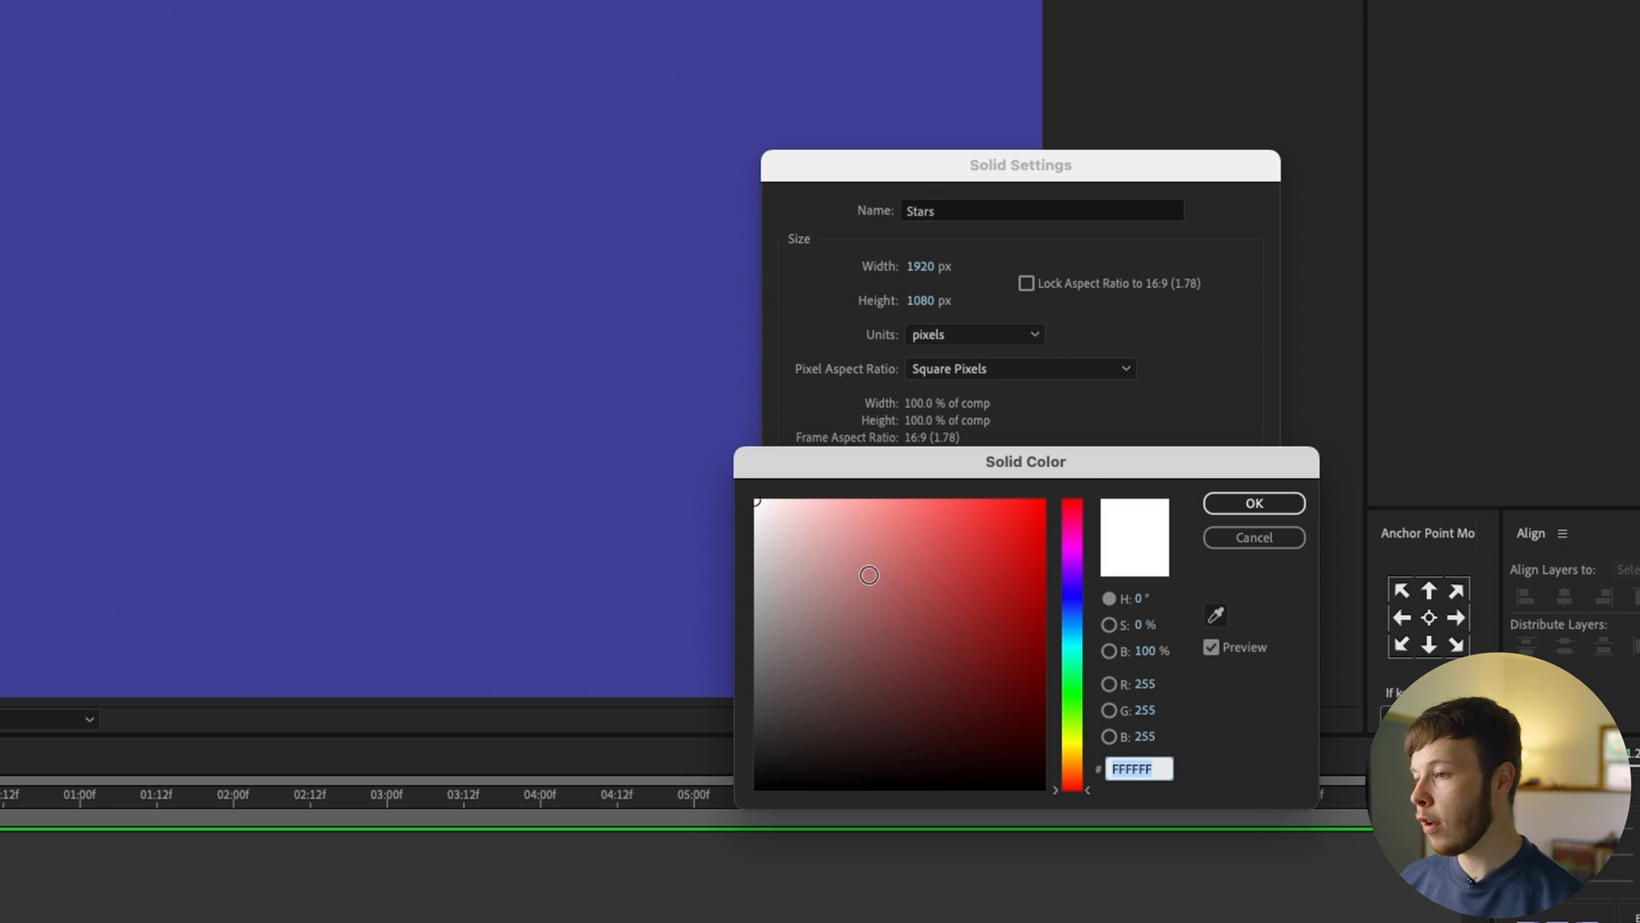
{"action": "left_click", "coordinate": [1252, 502]}
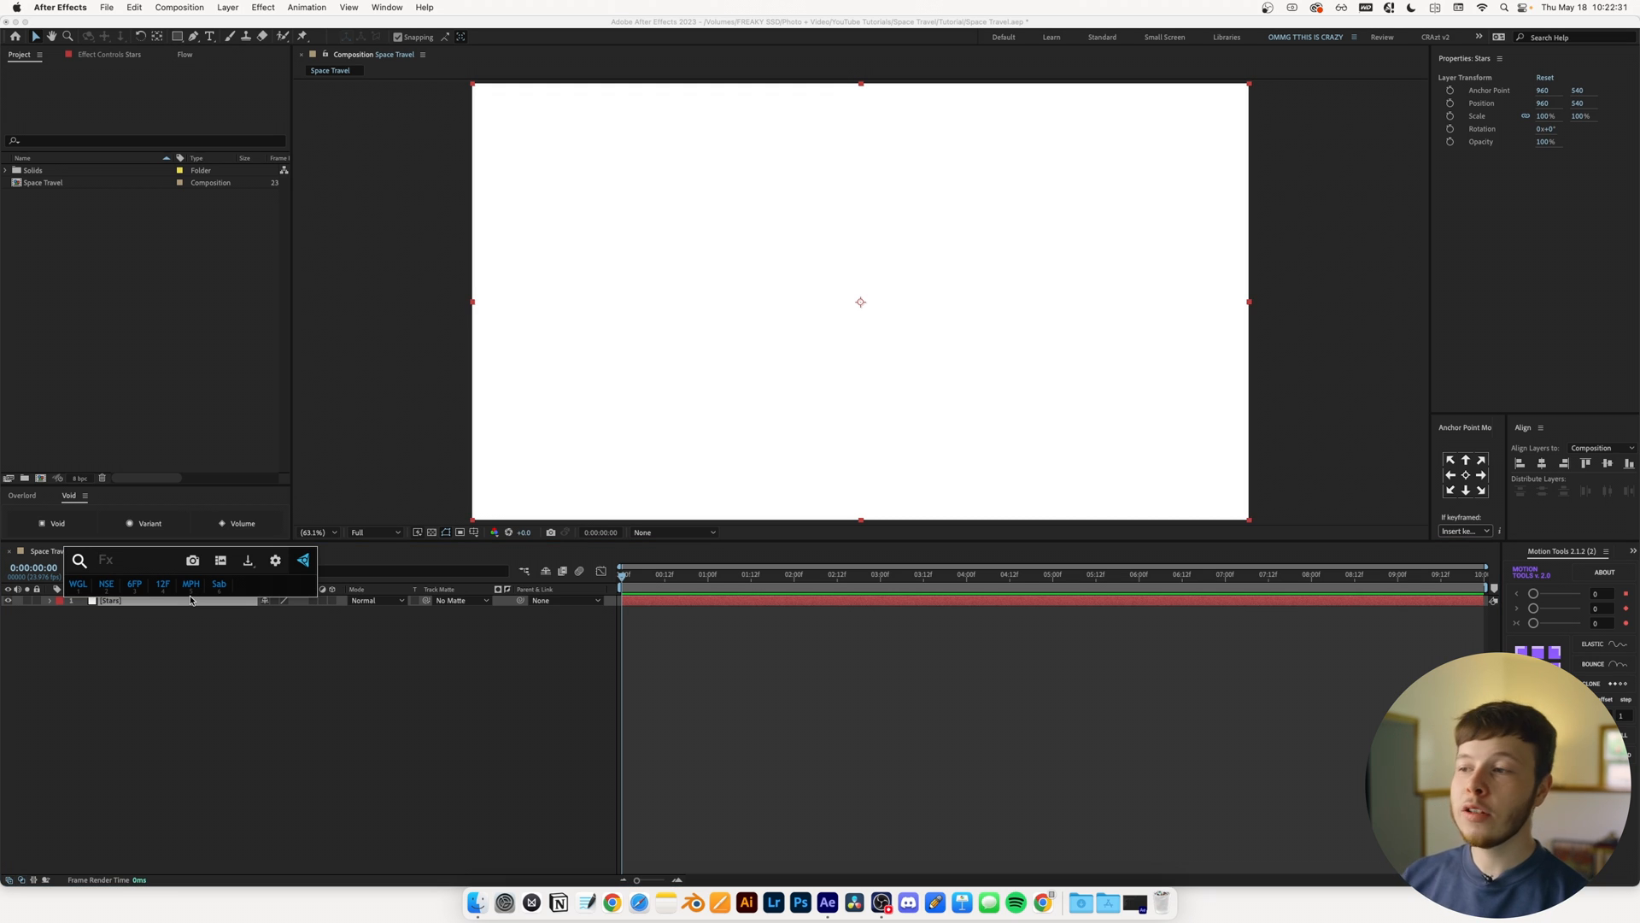
Step: Apply CC Star Burst to the Stars layer and raise Scatter to 500
{"action": "type", "text": "CC s"}
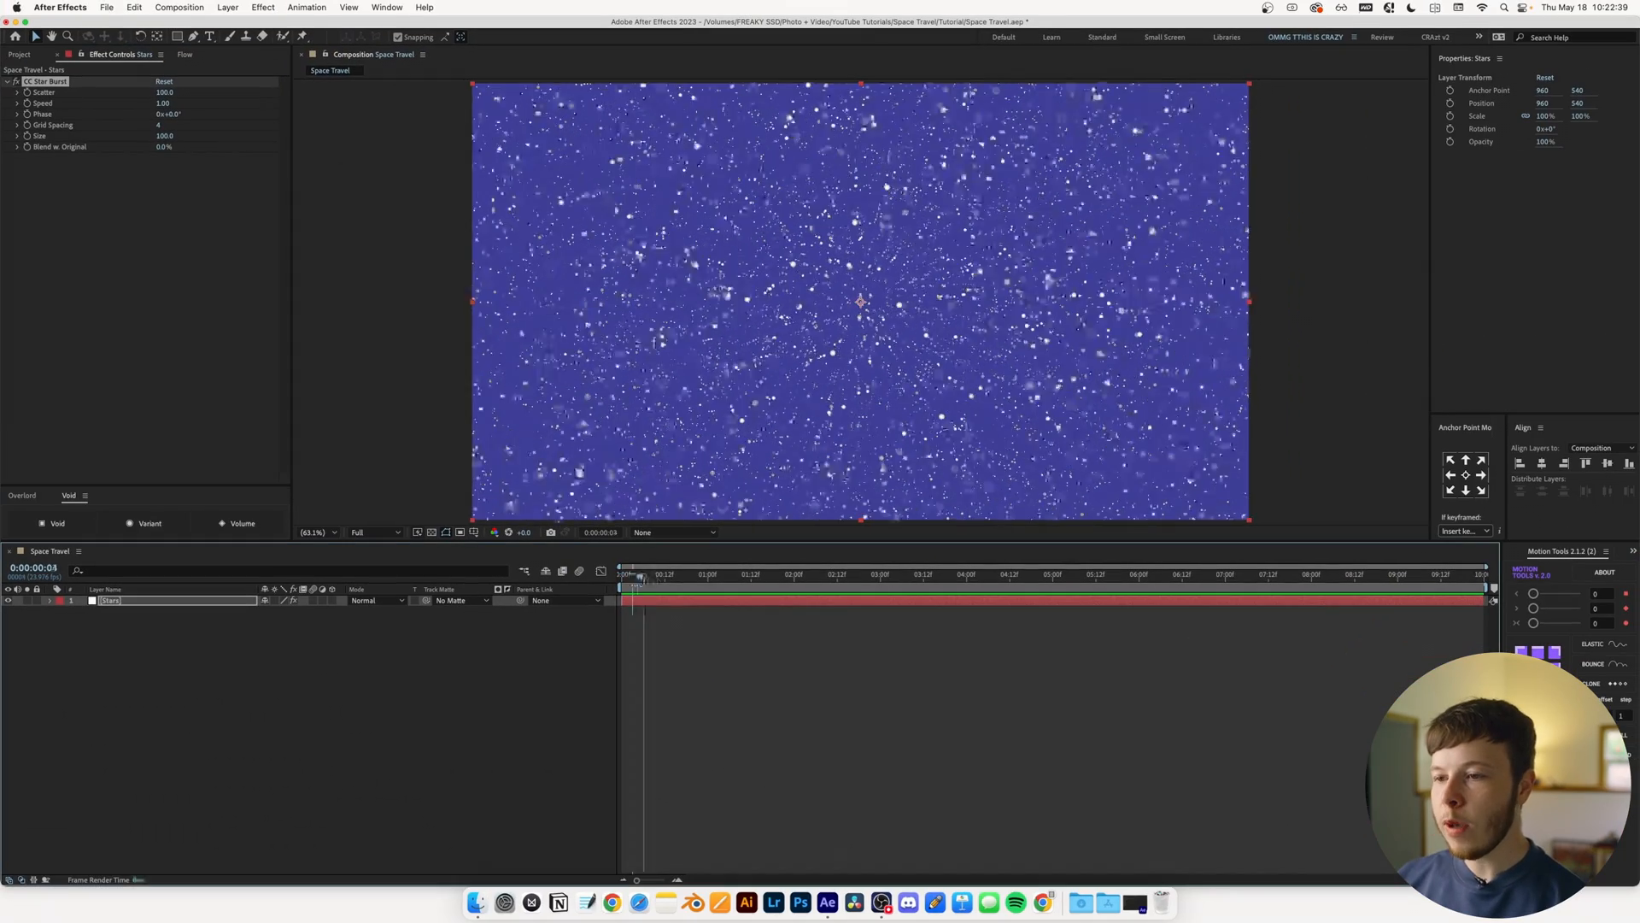
{"action": "left_click", "coordinate": [962, 574]}
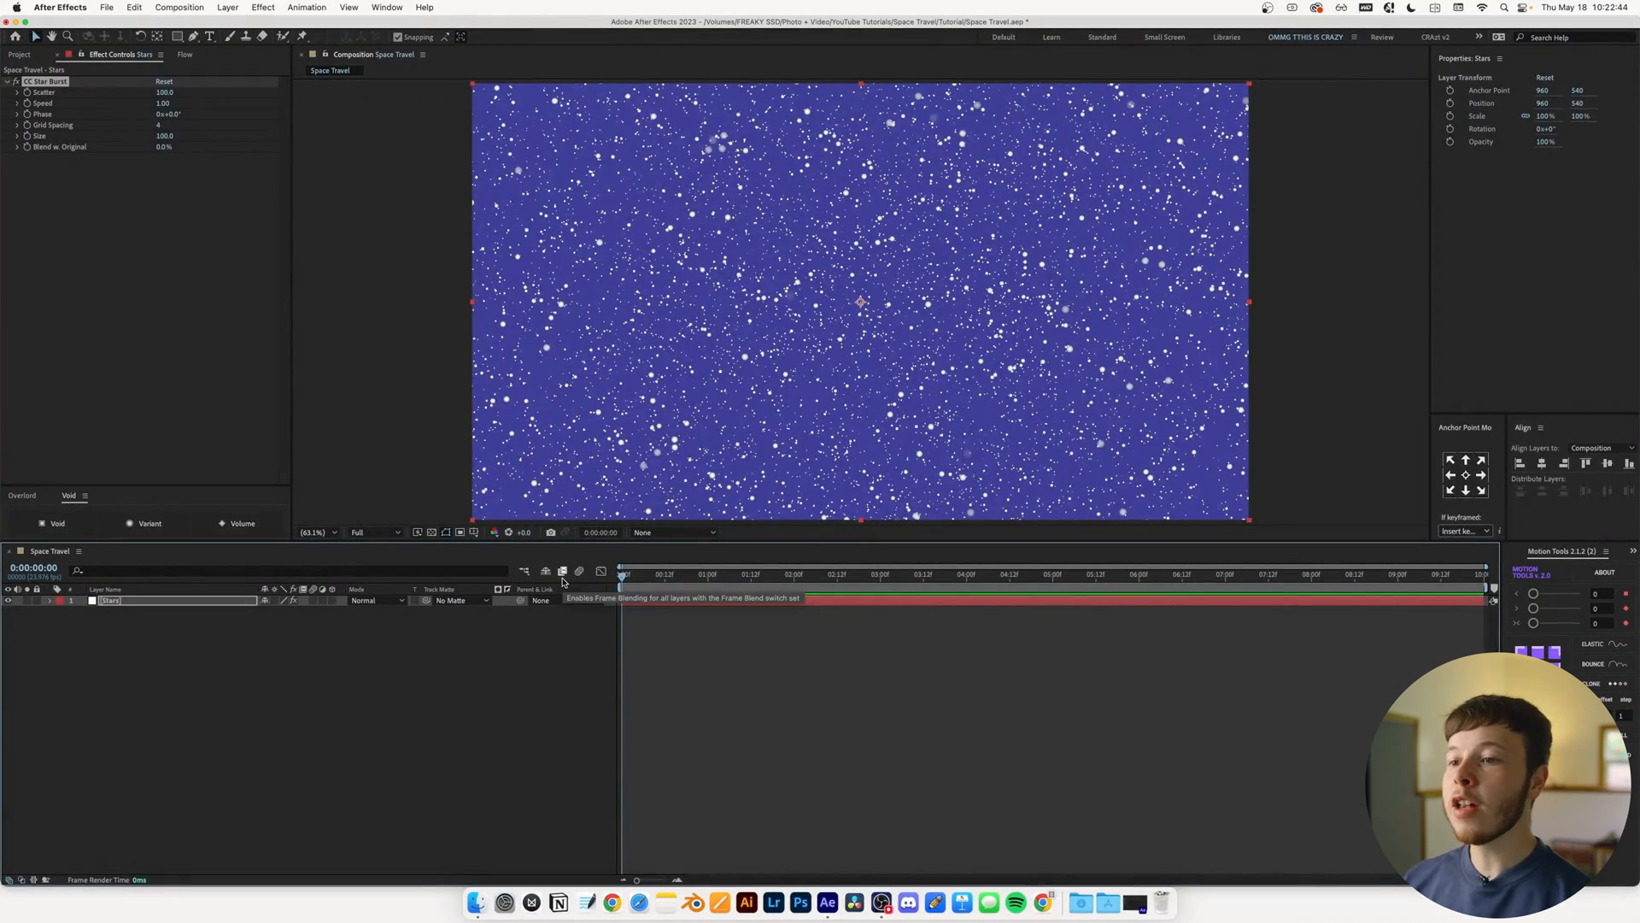
{"action": "mouse_move", "coordinate": [433, 584]}
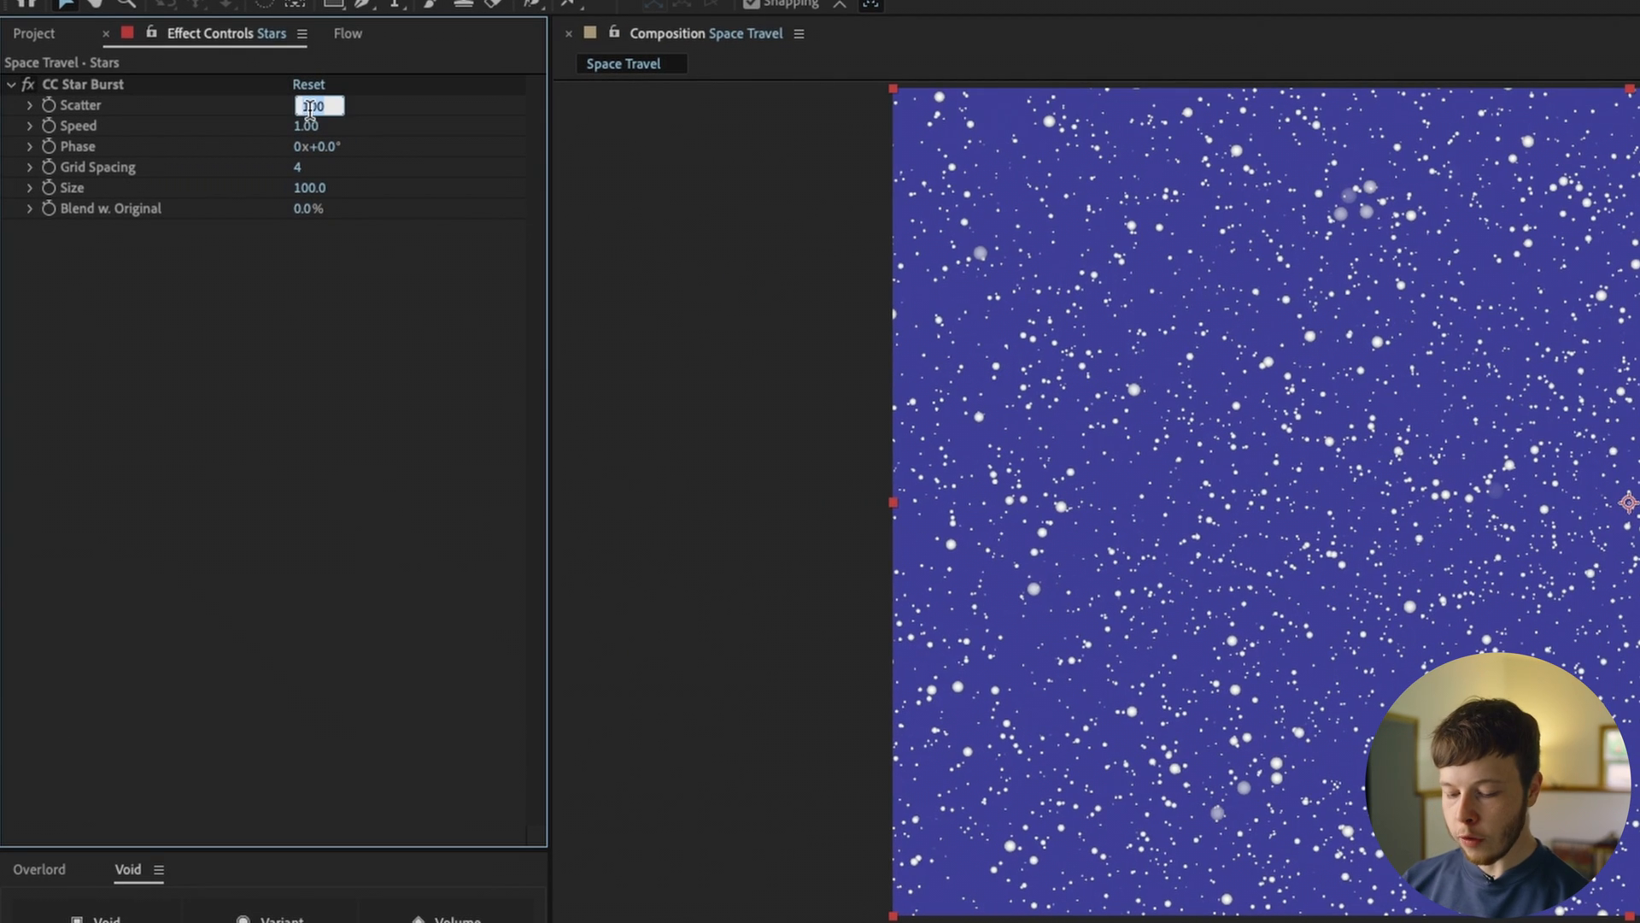
{"action": "type", "text": "500.0"}
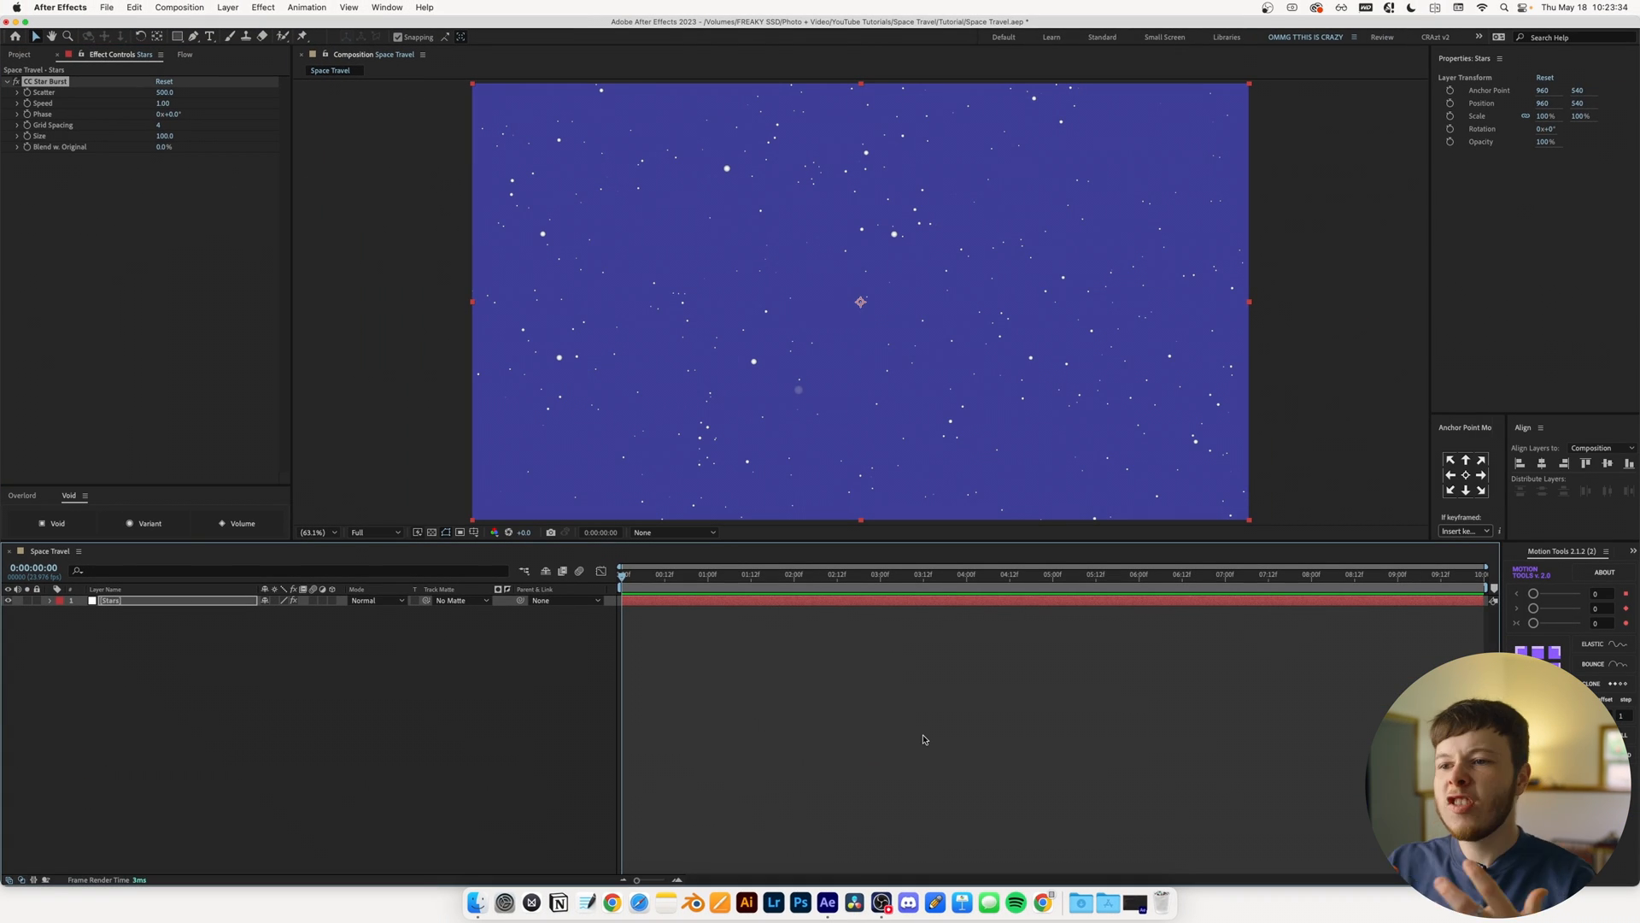
{"action": "mouse_move", "coordinate": [695, 591]}
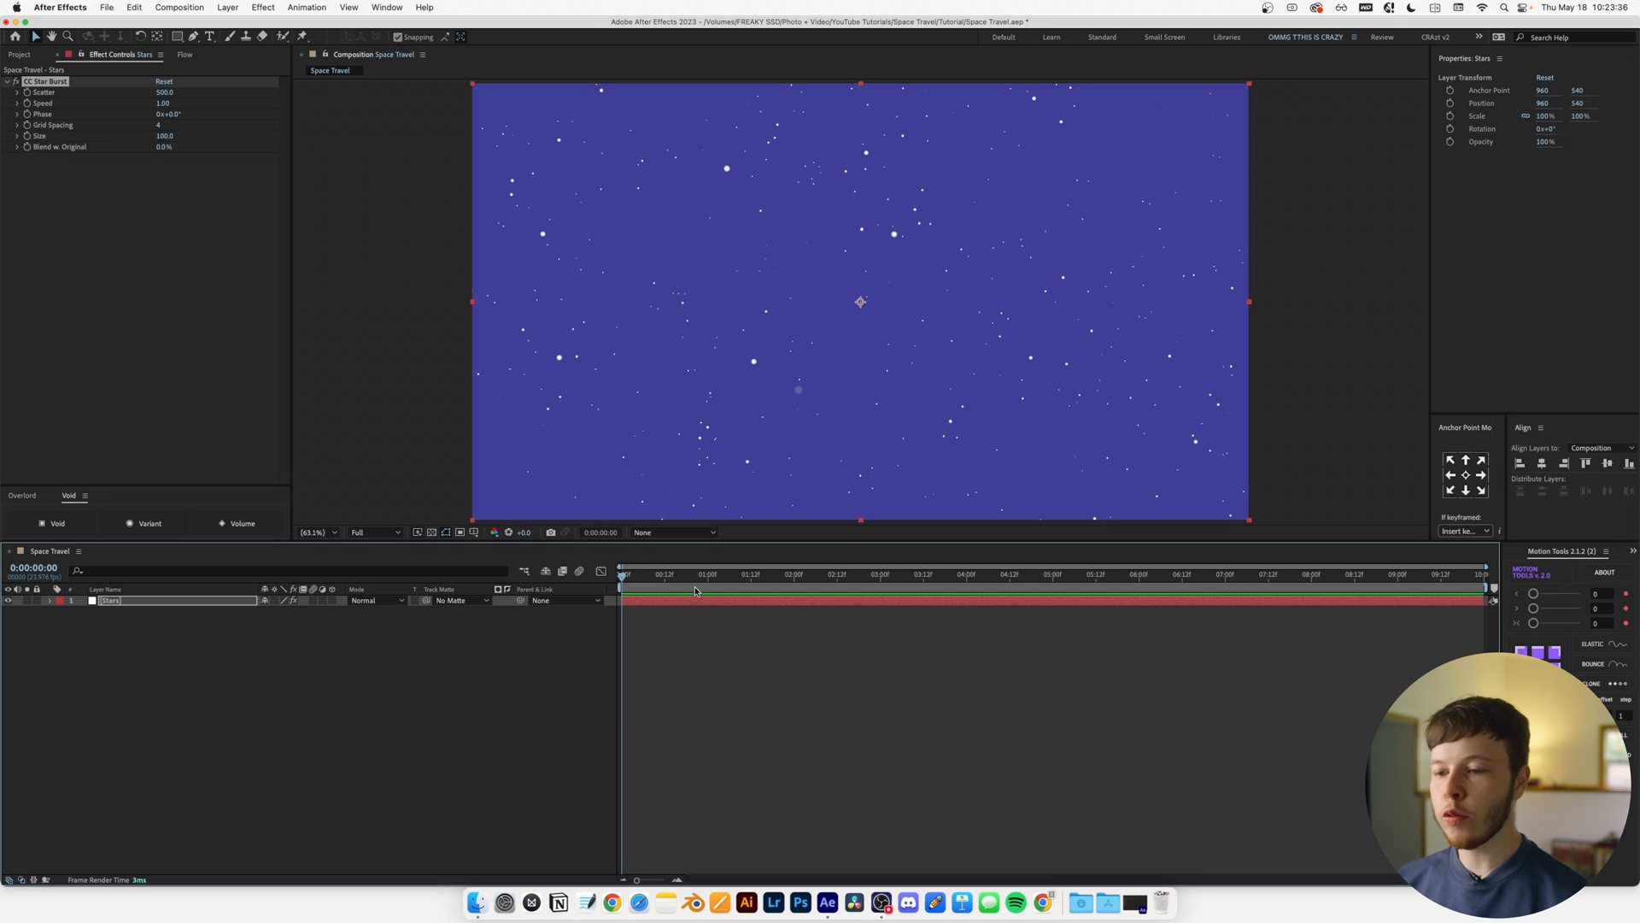
{"action": "mouse_move", "coordinate": [695, 591]}
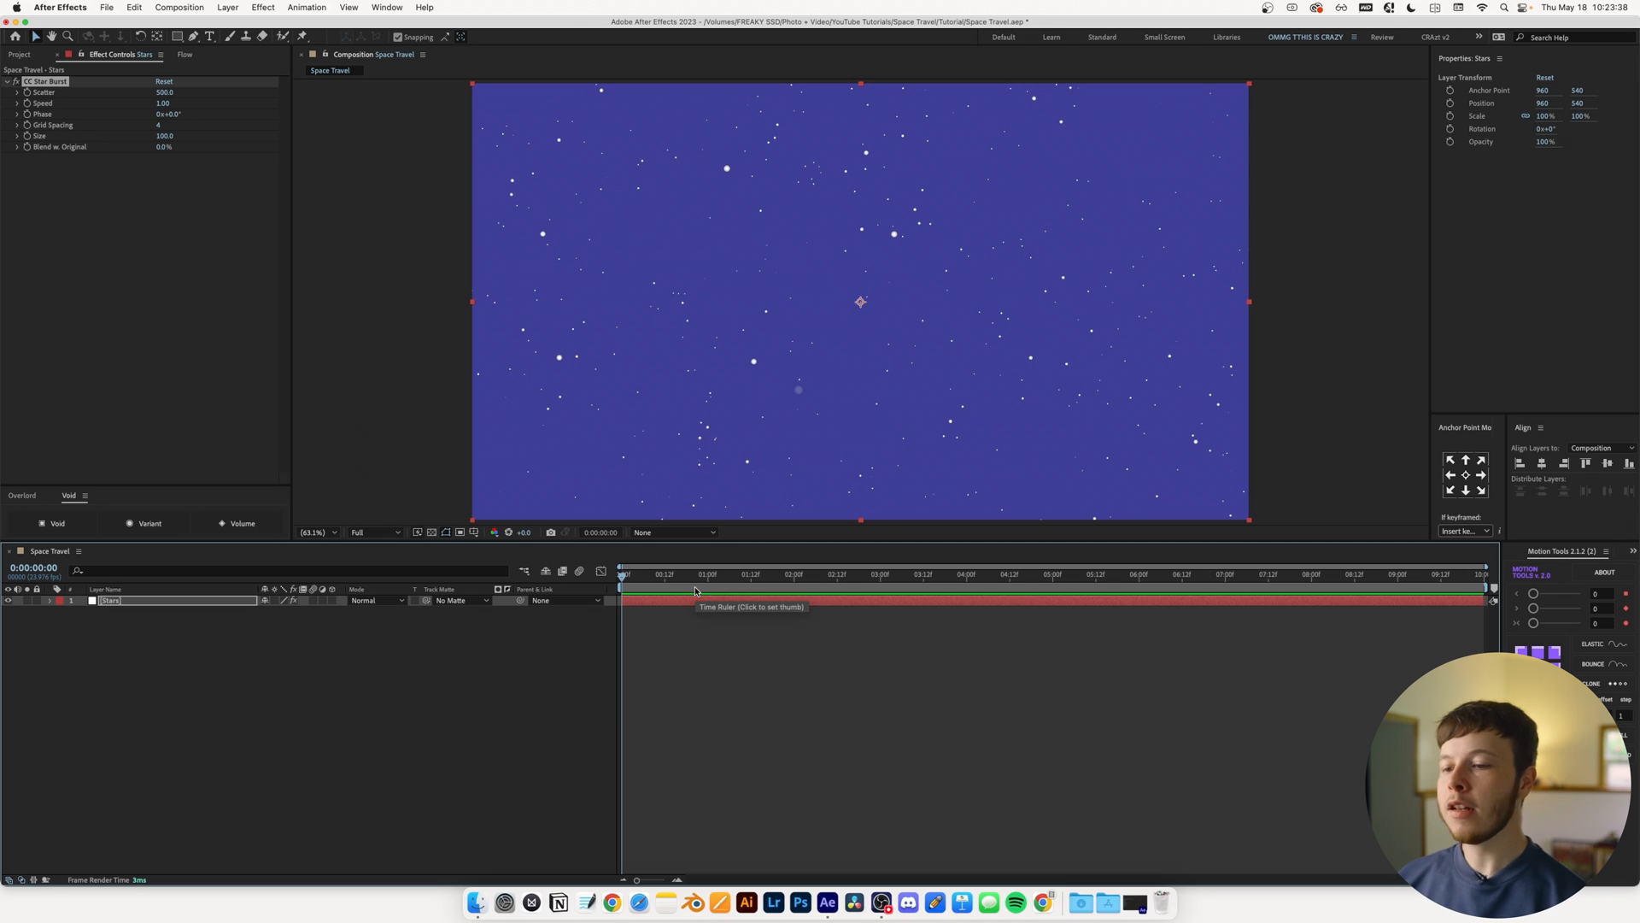
Step: Keyframe Star Burst Speed from about 1s onward and Easy Ease the keyframes
{"action": "left_click", "coordinate": [709, 574]}
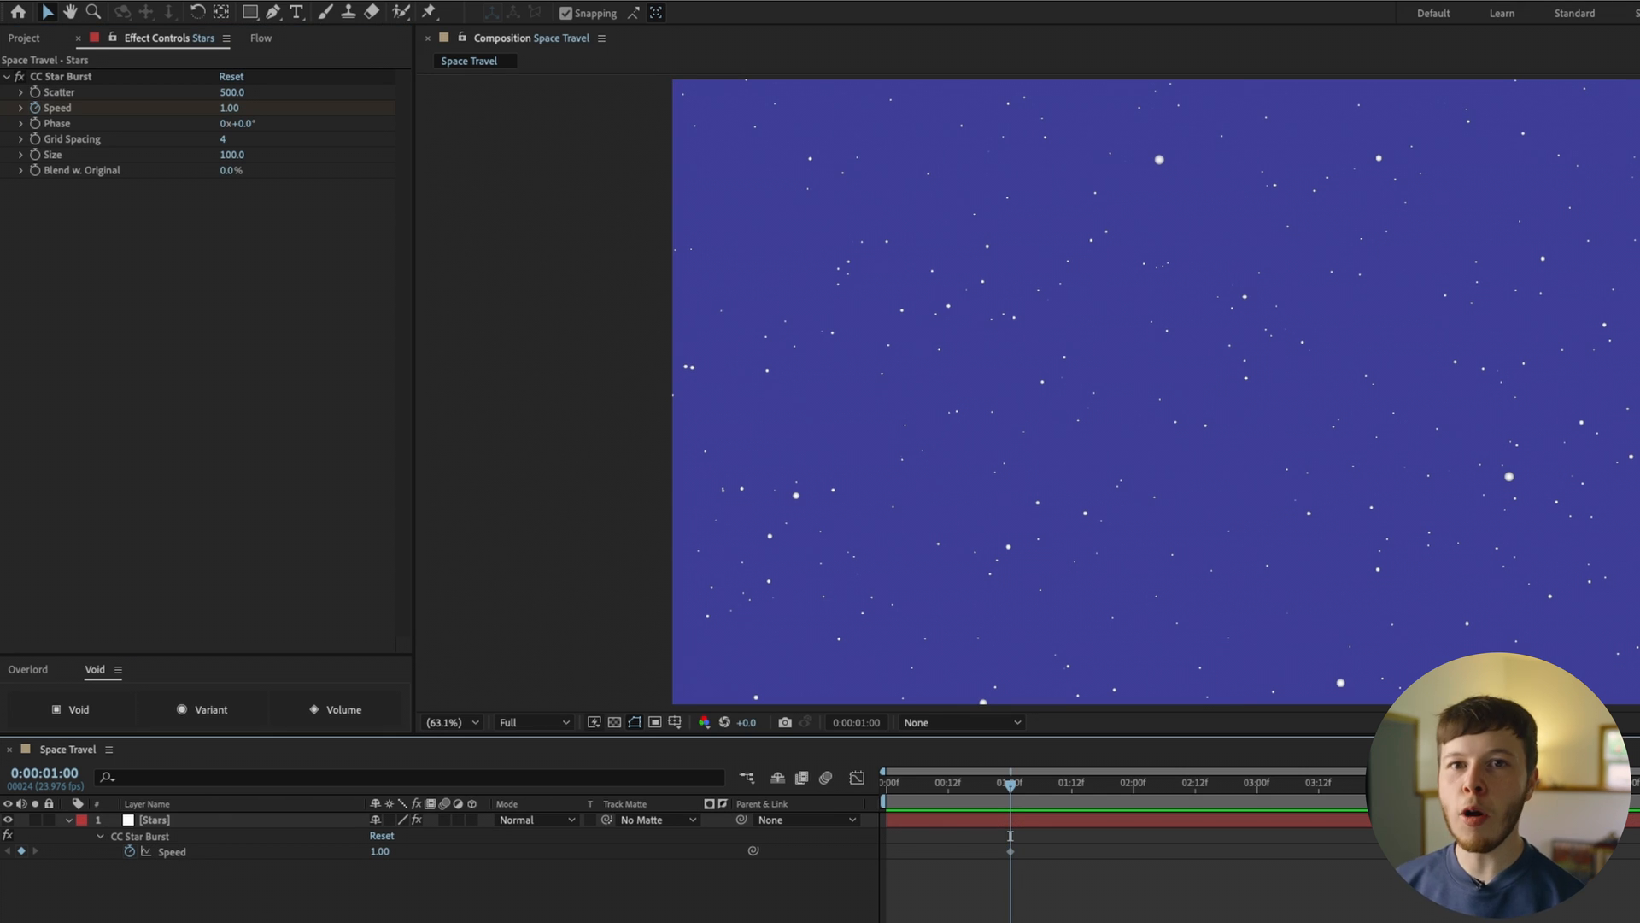
{"action": "left_click", "coordinate": [1071, 780]}
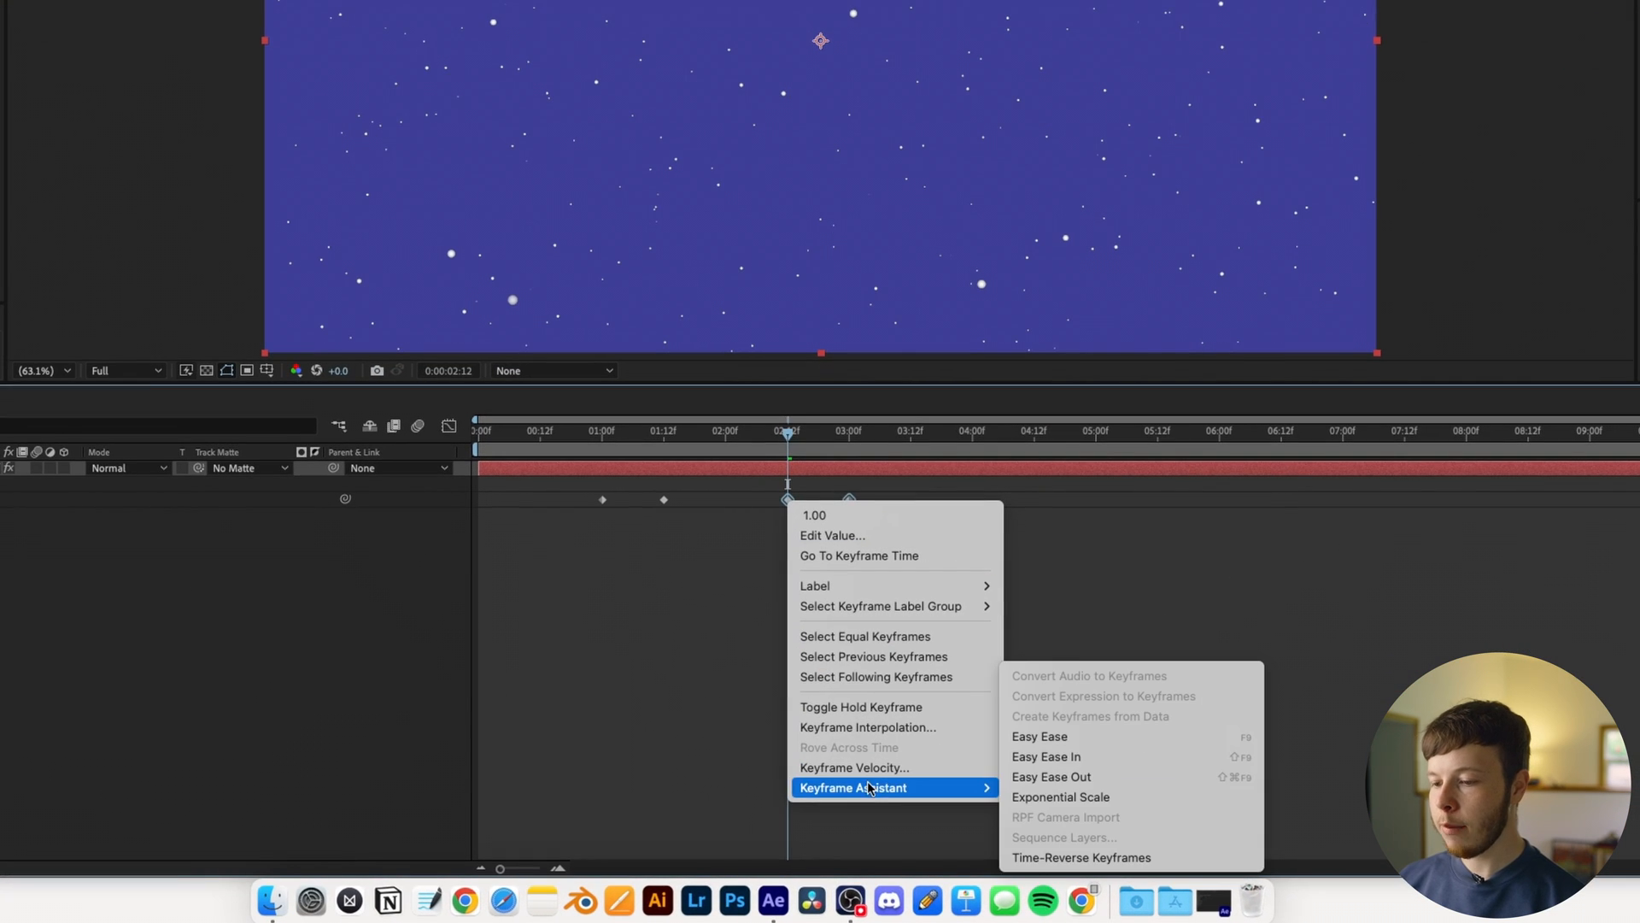
{"action": "left_click", "coordinate": [1037, 735]}
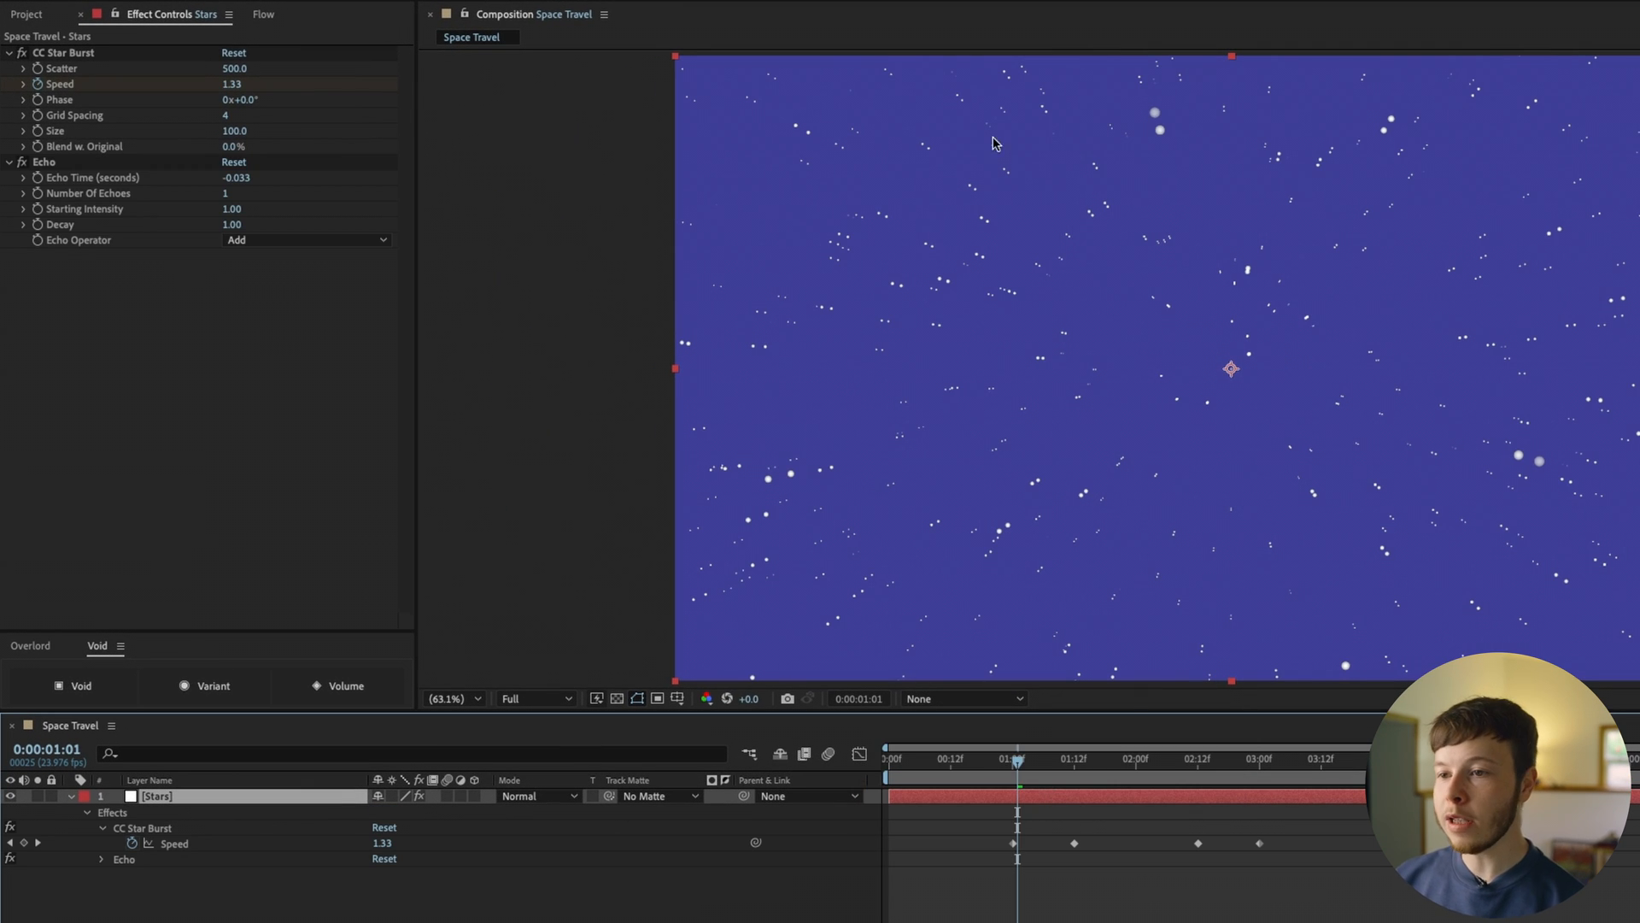
{"action": "mouse_move", "coordinate": [528, 160]}
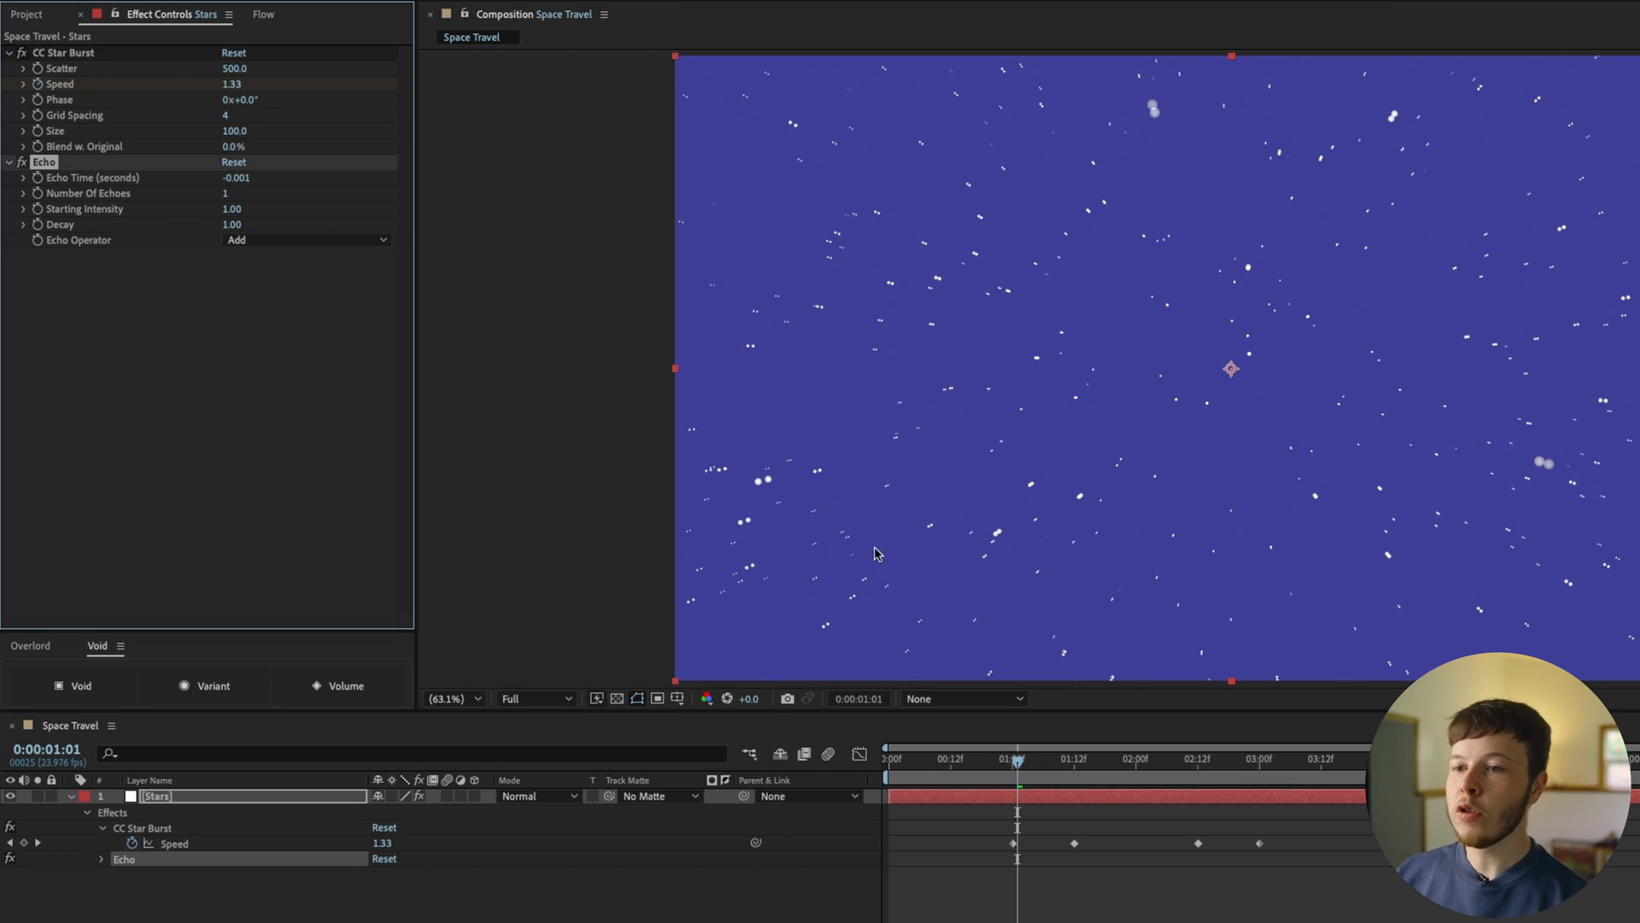
{"action": "mouse_move", "coordinate": [878, 557]}
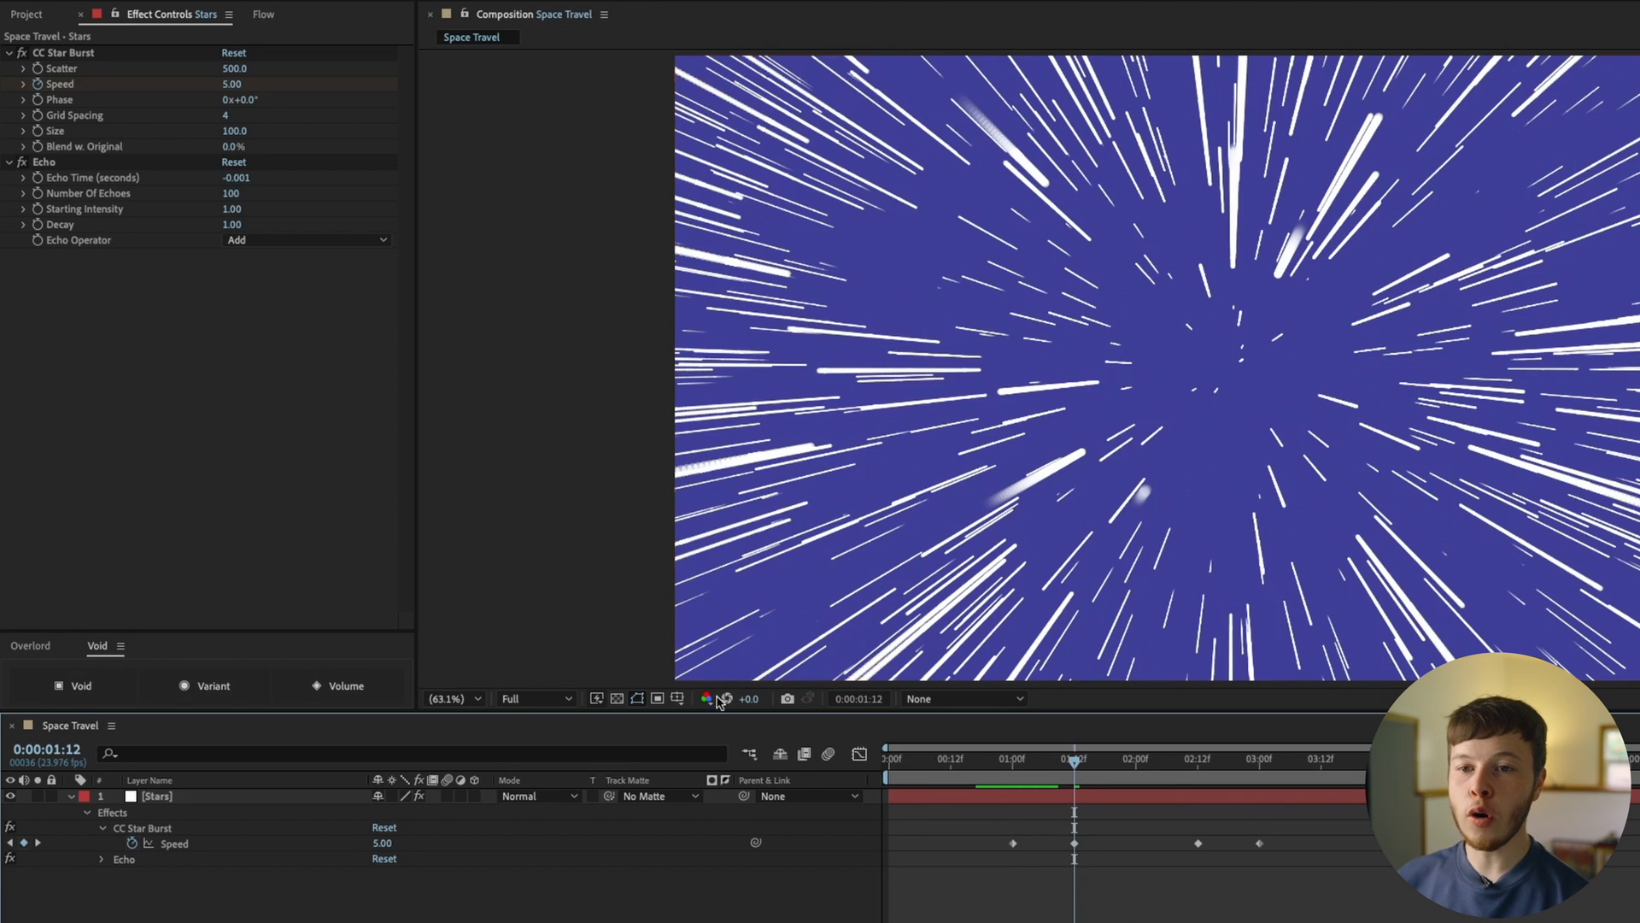
Step: Add Echo with Echo Time -0.001 and keyframe Echo Time and Number of Echoes
{"action": "left_click", "coordinate": [44, 162]}
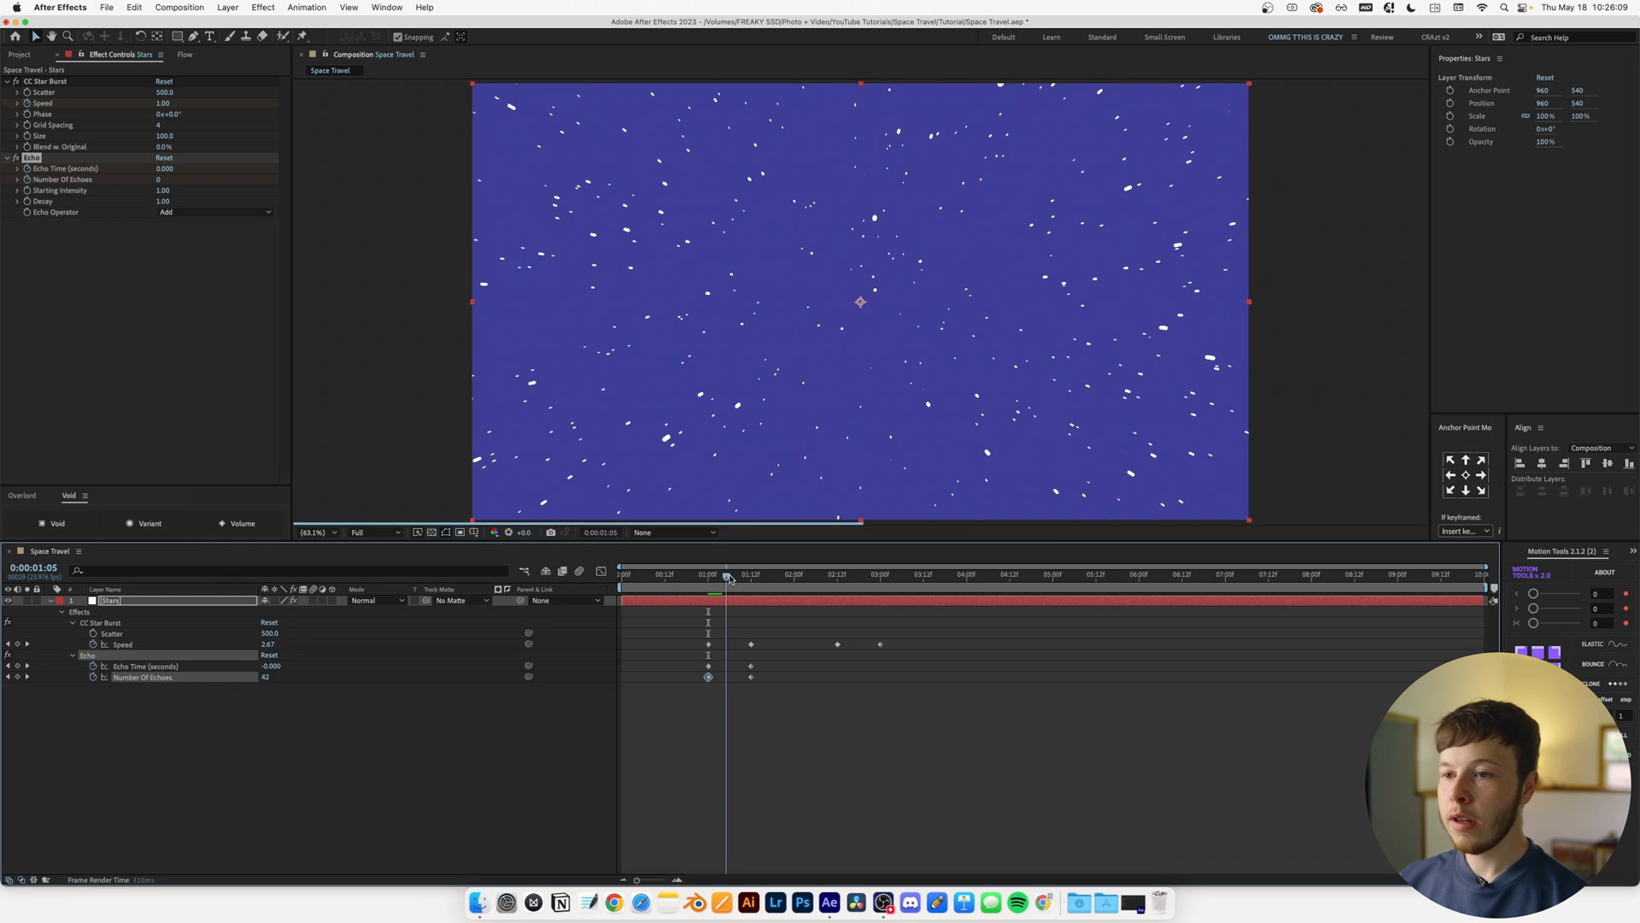
Step: Paste the Speed and Echo keyframes later and Time-Reverse them so streaks ramp down
{"action": "left_click", "coordinate": [745, 574]}
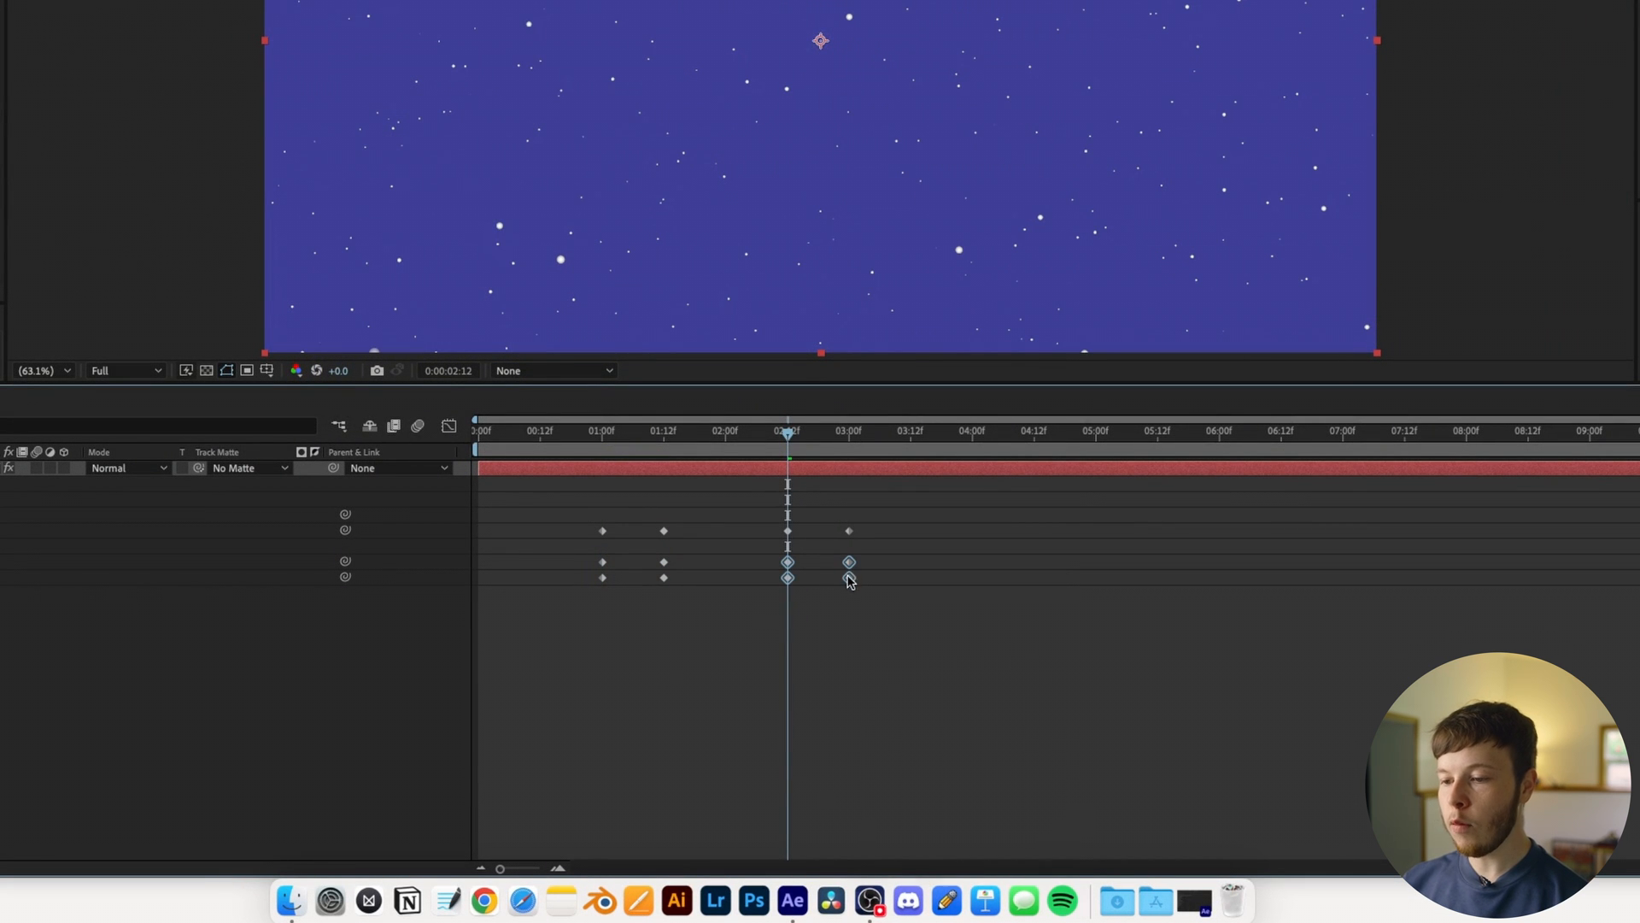
{"action": "right_click", "coordinate": [849, 578]}
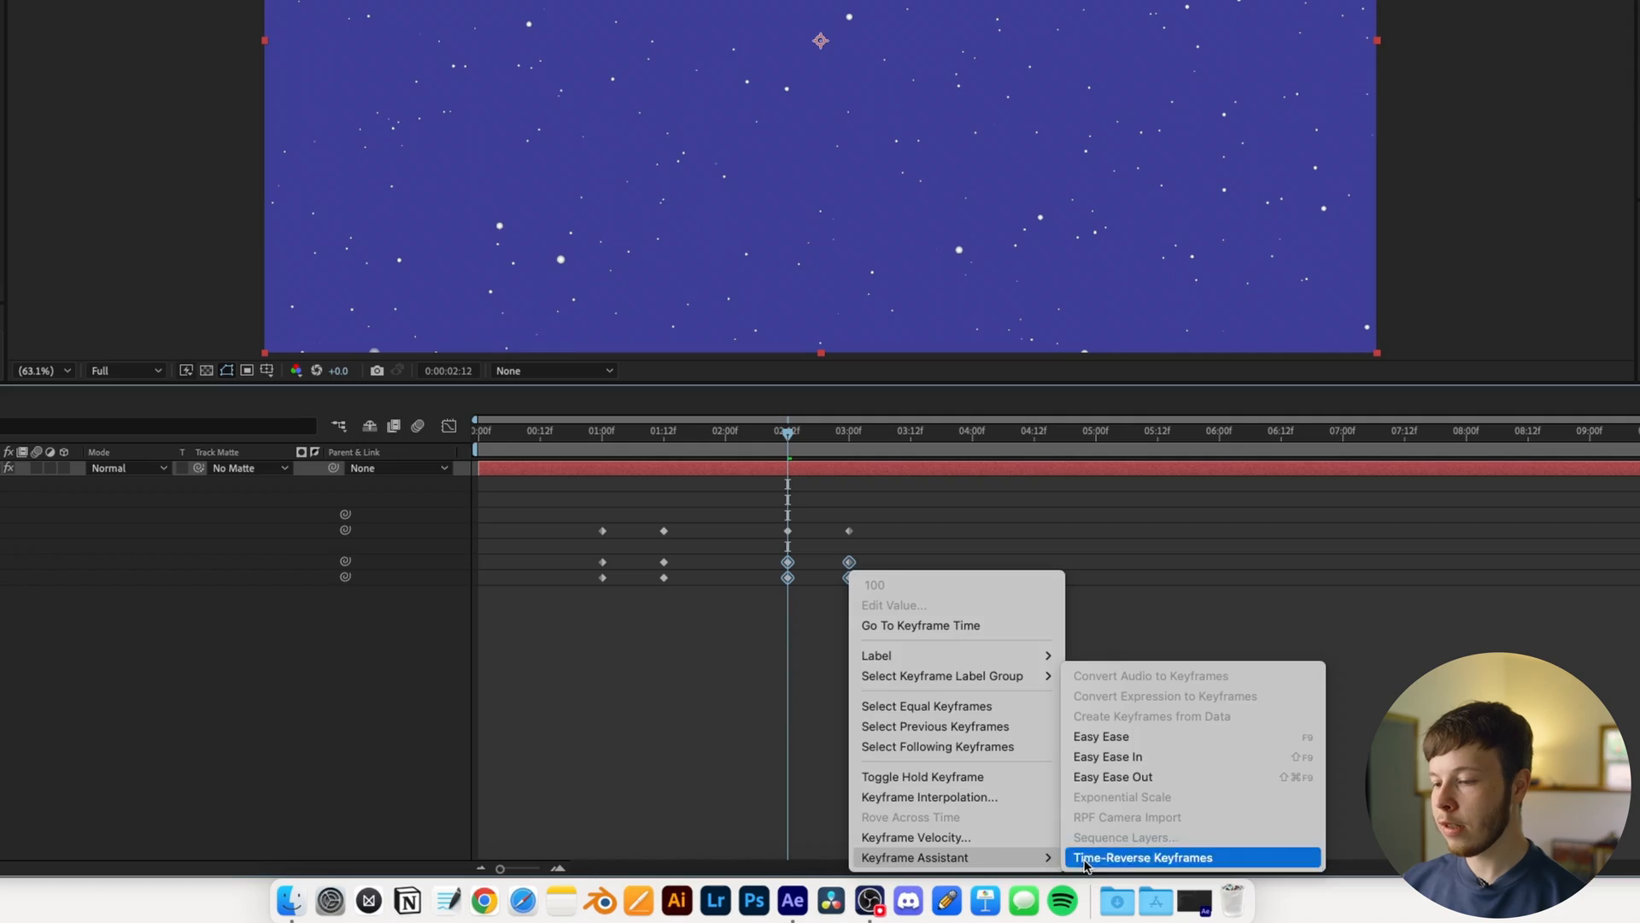
{"action": "left_click", "coordinate": [1143, 855]}
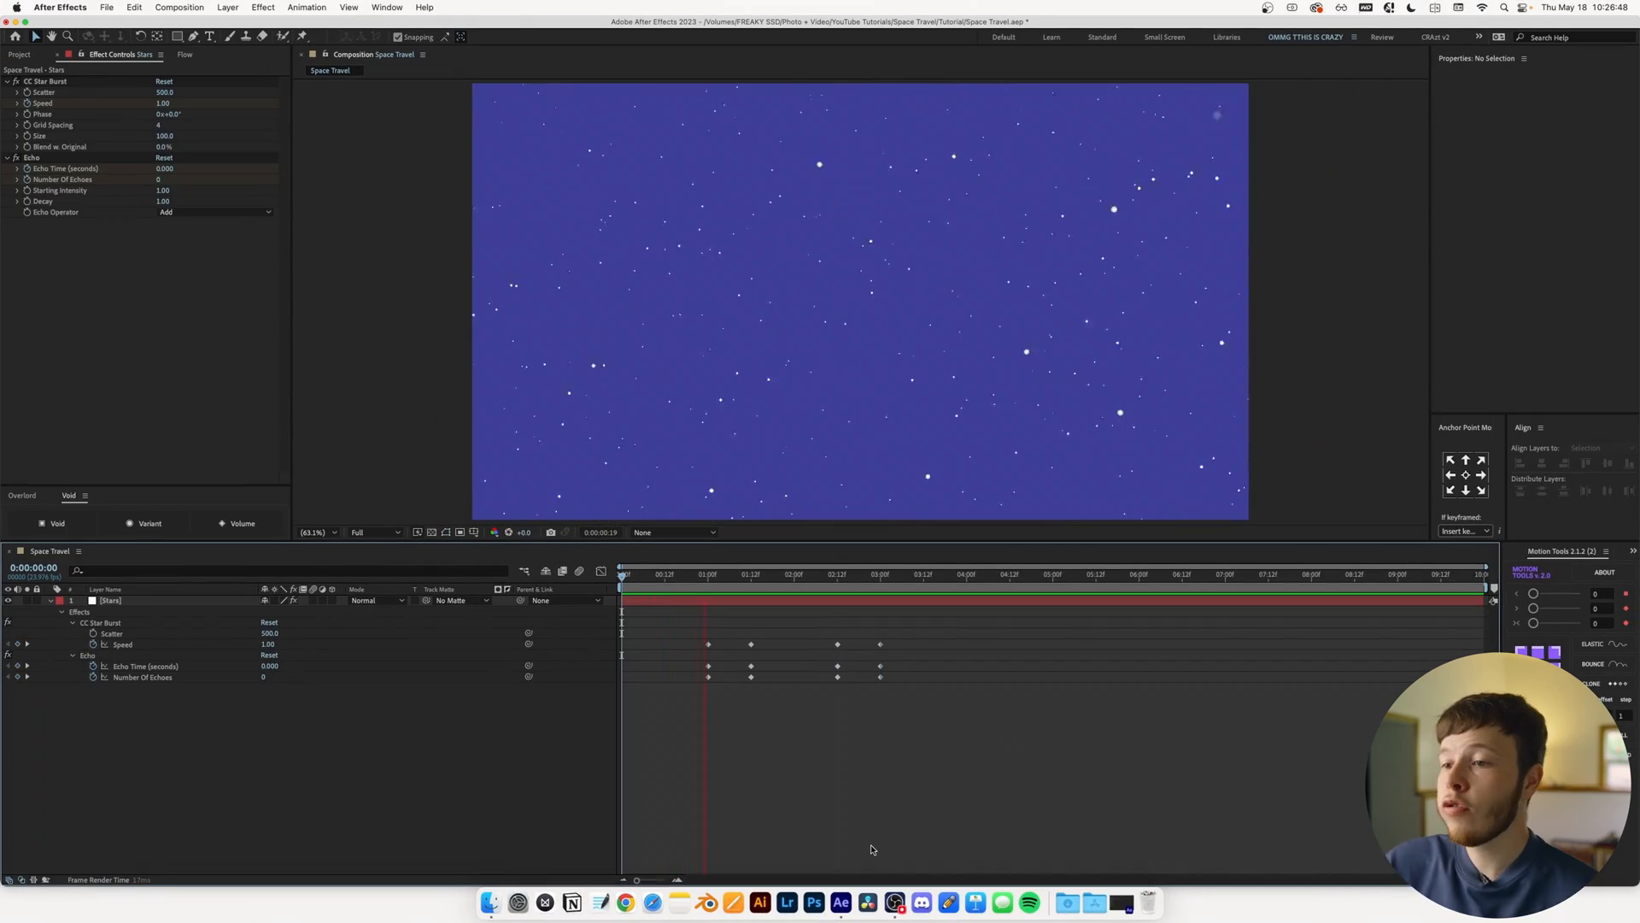
{"action": "left_click", "coordinate": [878, 574]}
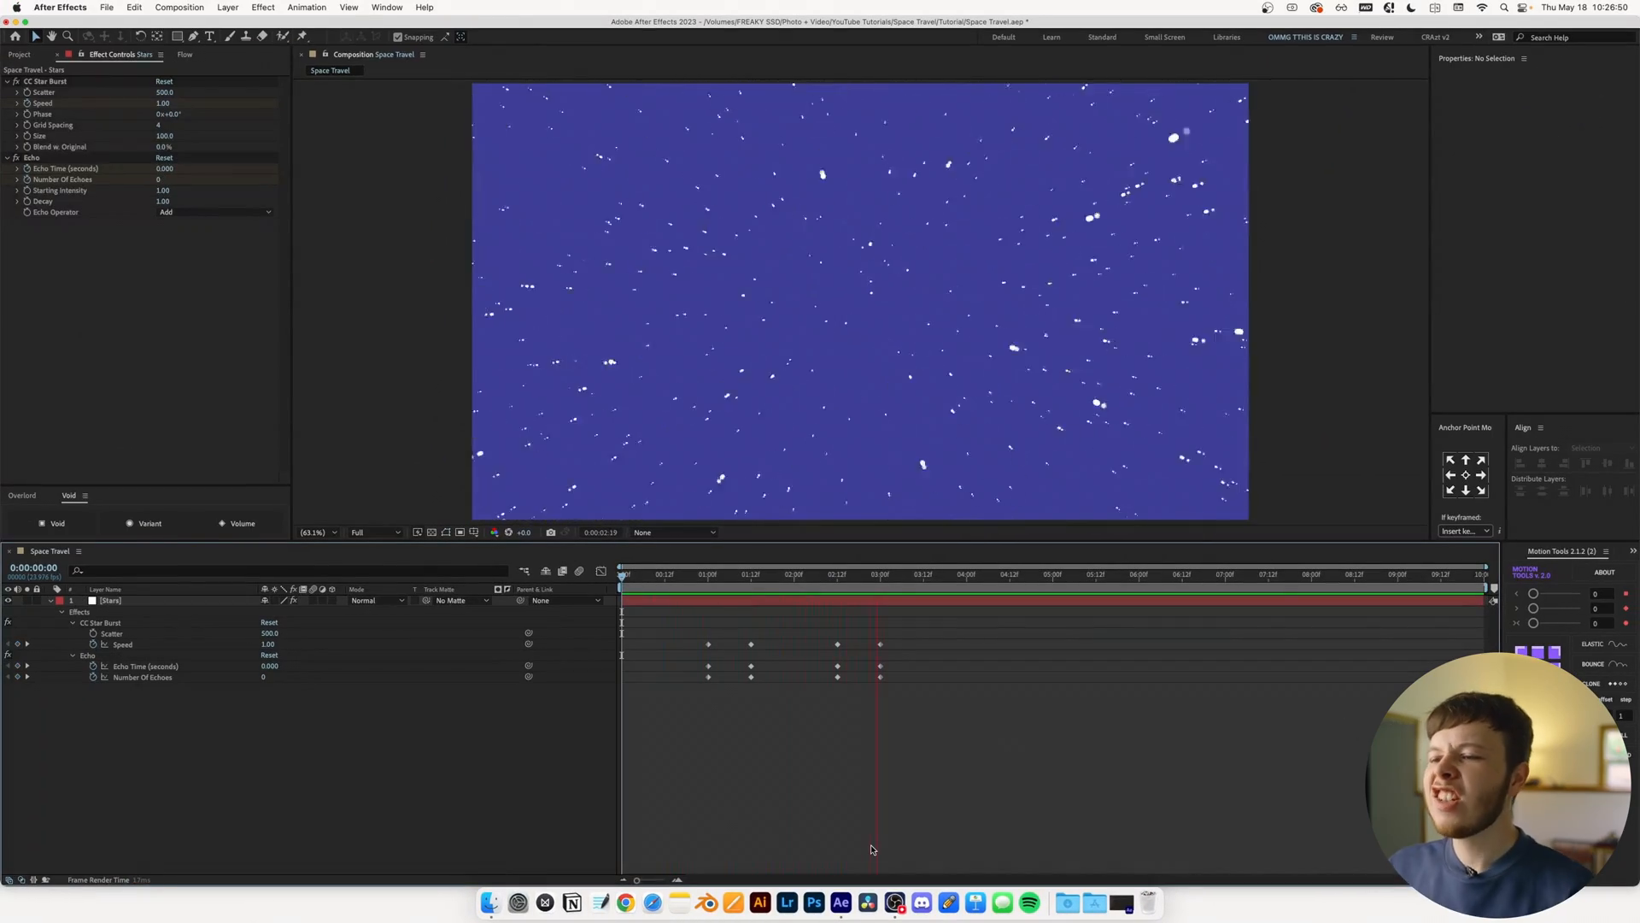
{"action": "left_click", "coordinate": [938, 574]}
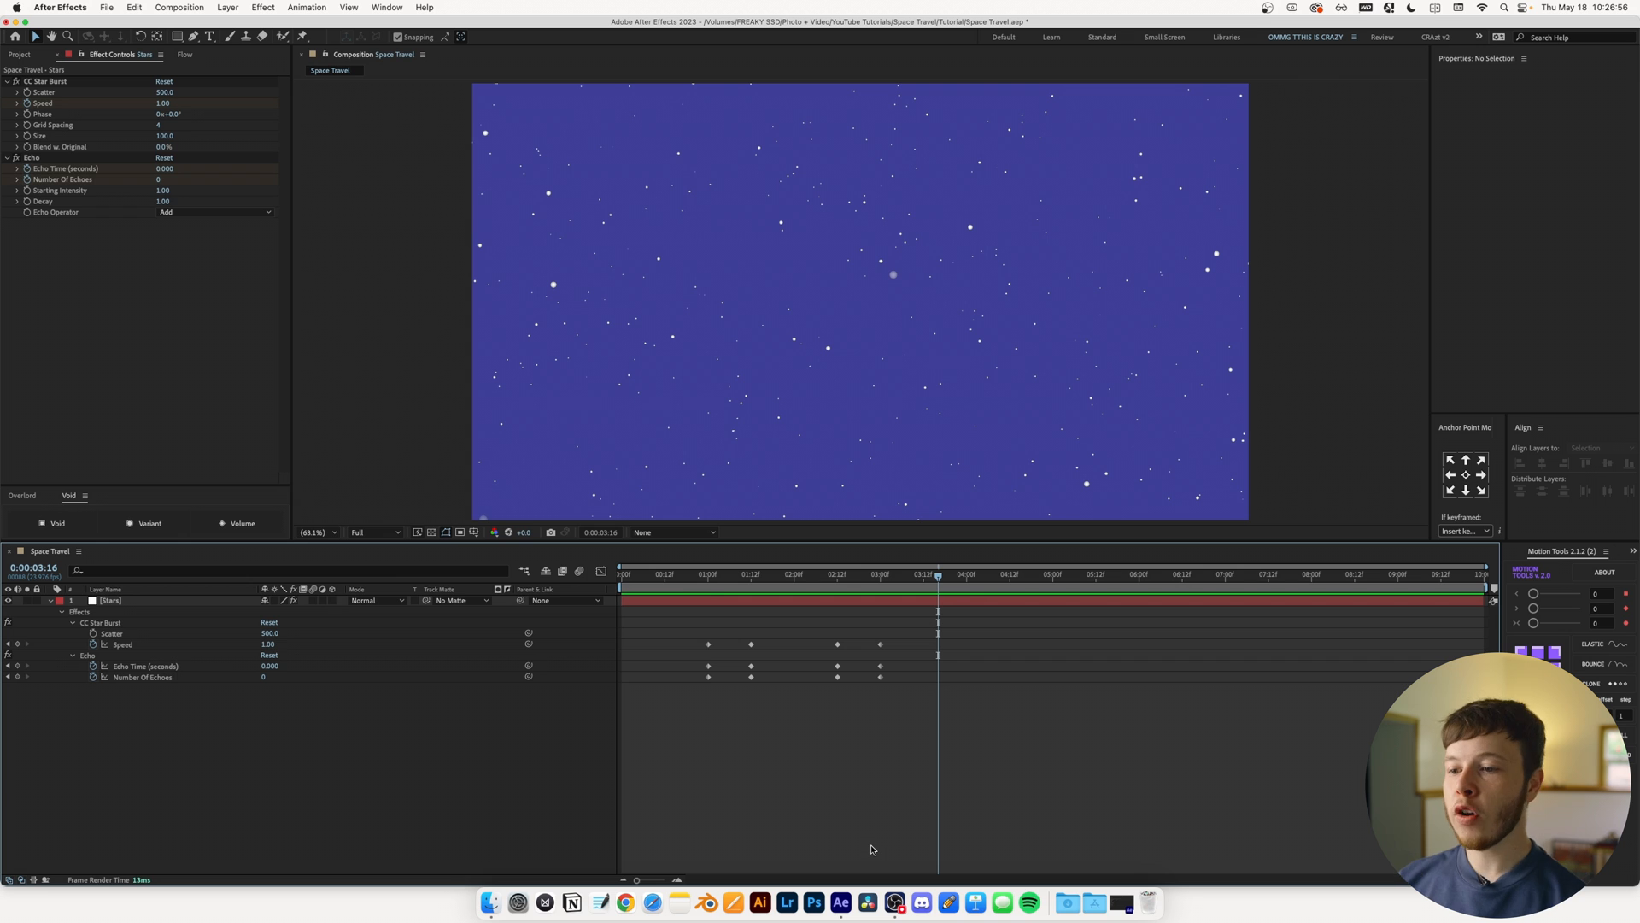
{"action": "mouse_move", "coordinate": [705, 586]}
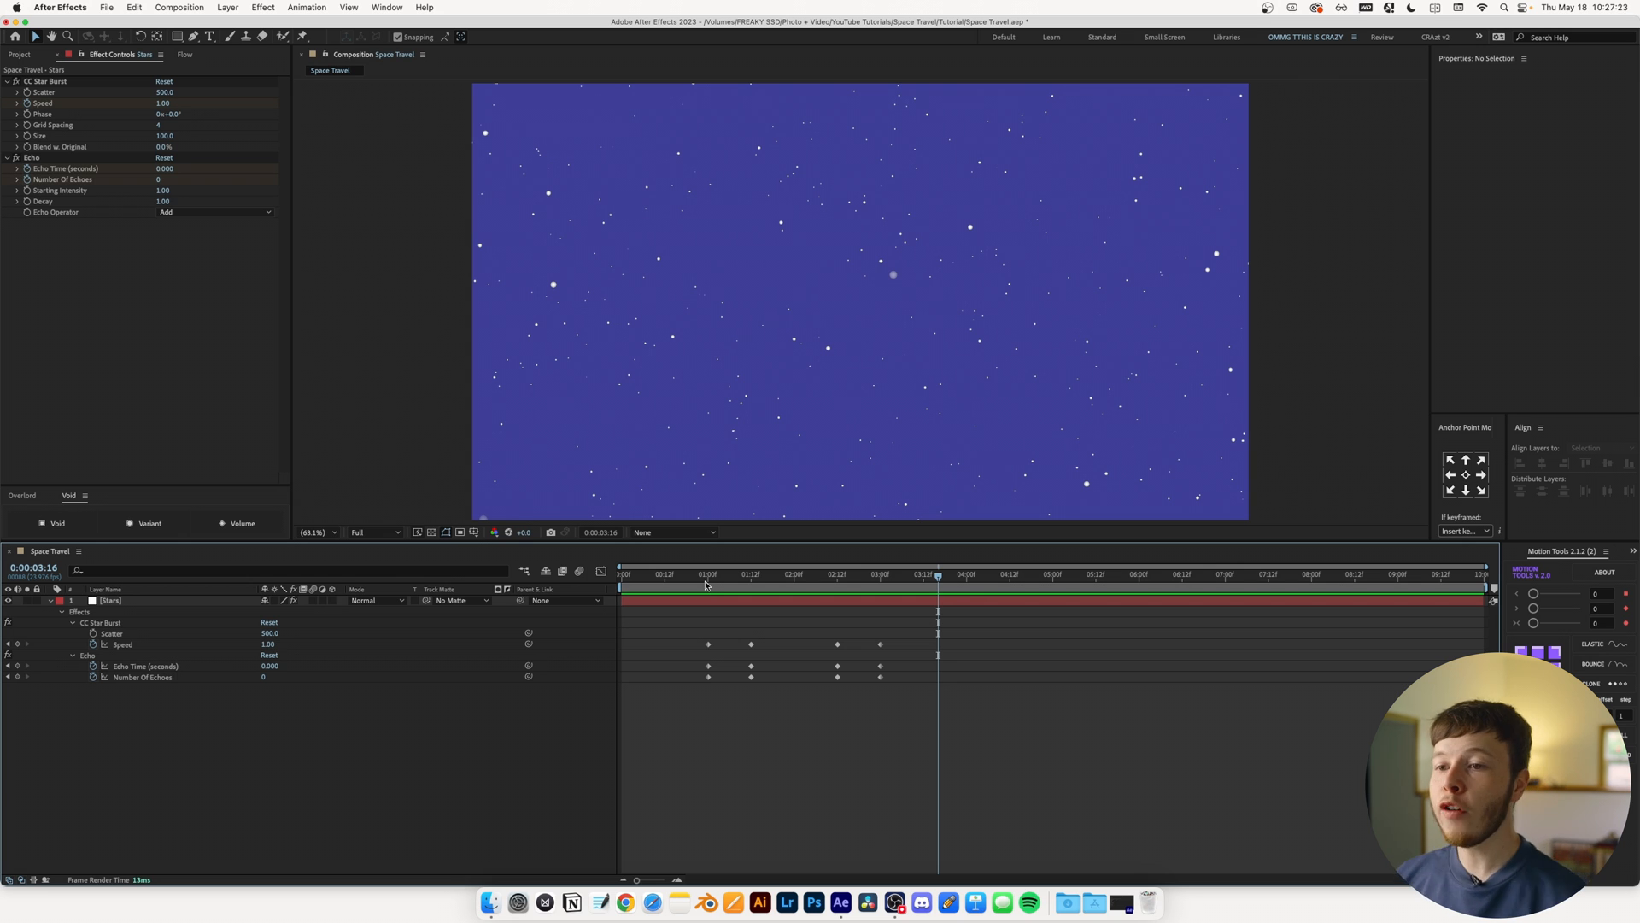
{"action": "mouse_move", "coordinate": [745, 706]}
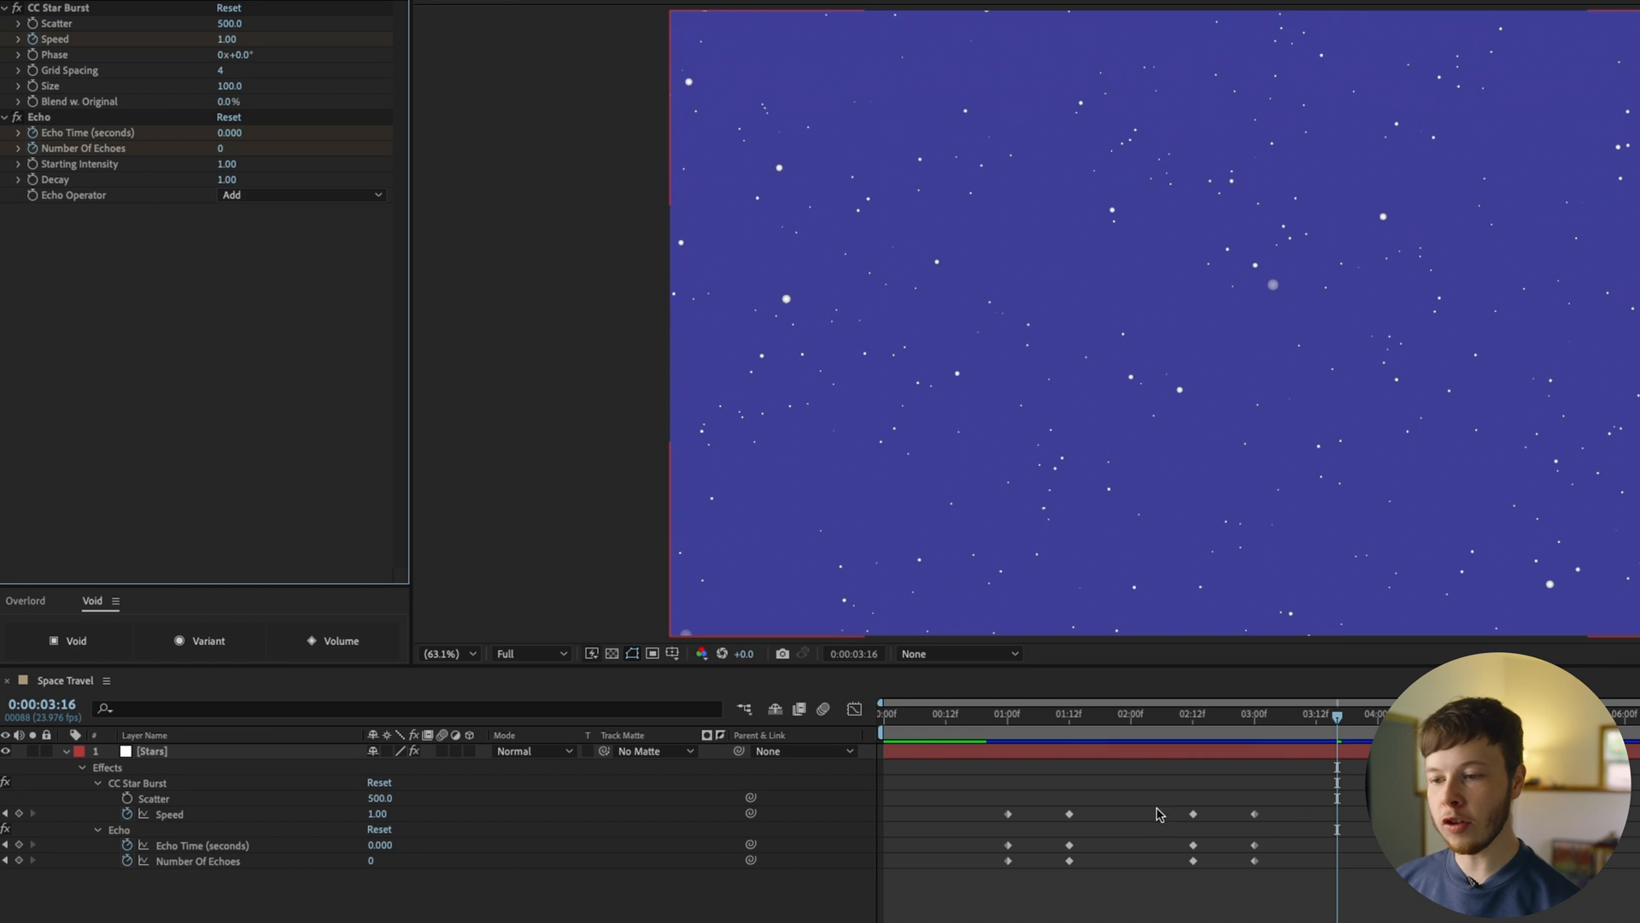
Step: Keyframe Star Burst Phase from 1:00, rising to 1x+180° at the streak peak, and preview
{"action": "left_click", "coordinate": [1008, 714]}
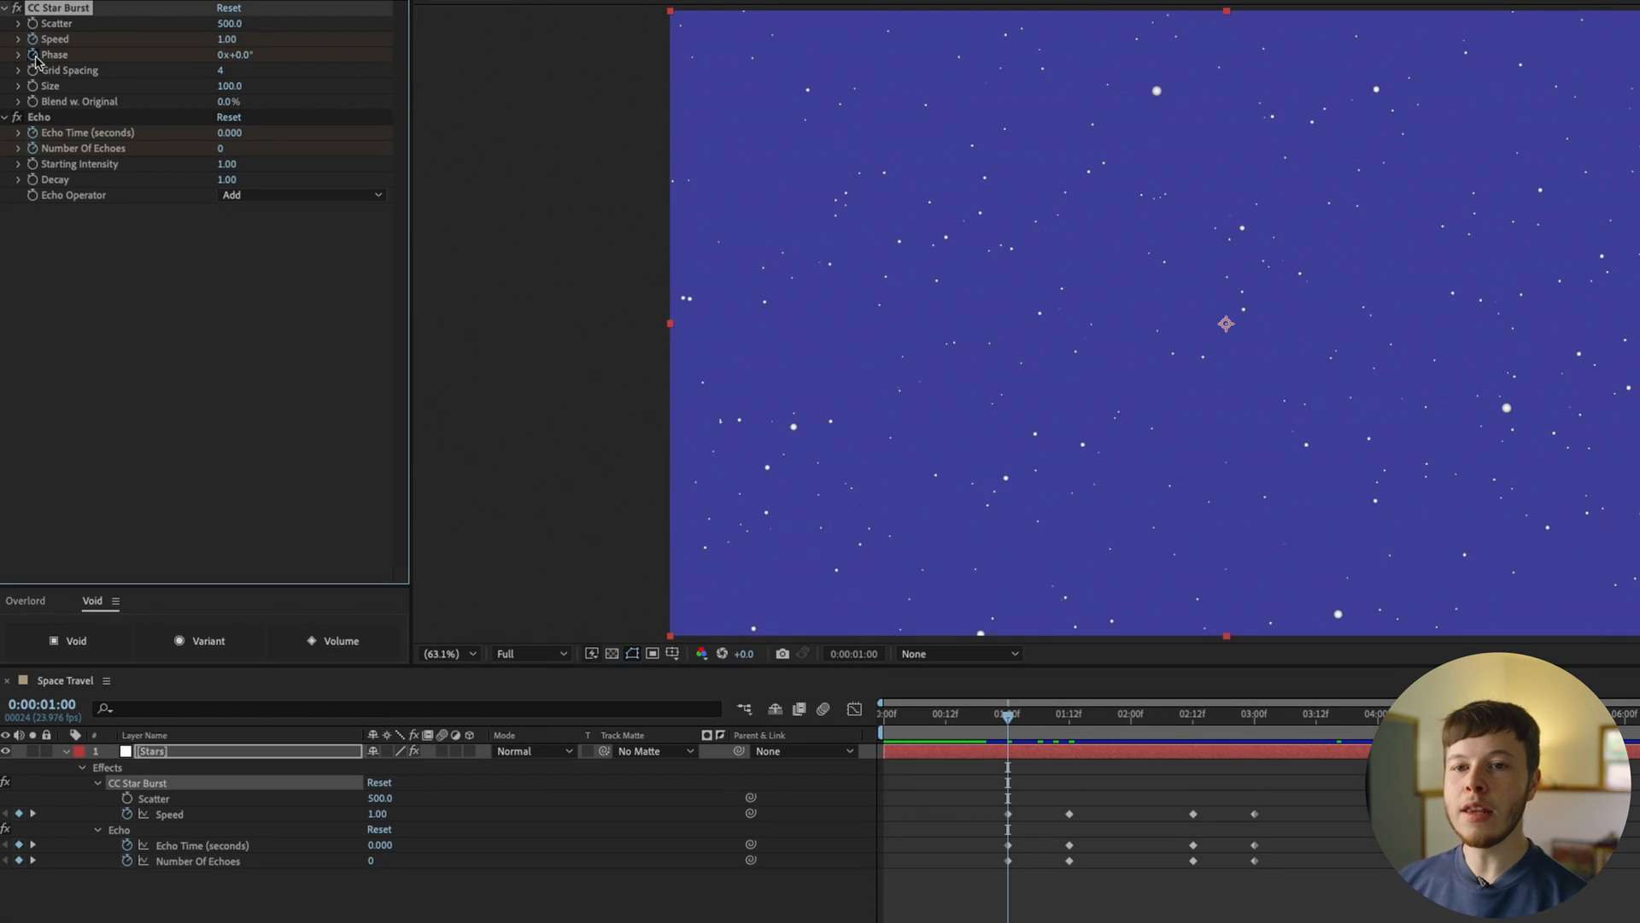
{"action": "left_click", "coordinate": [33, 55]}
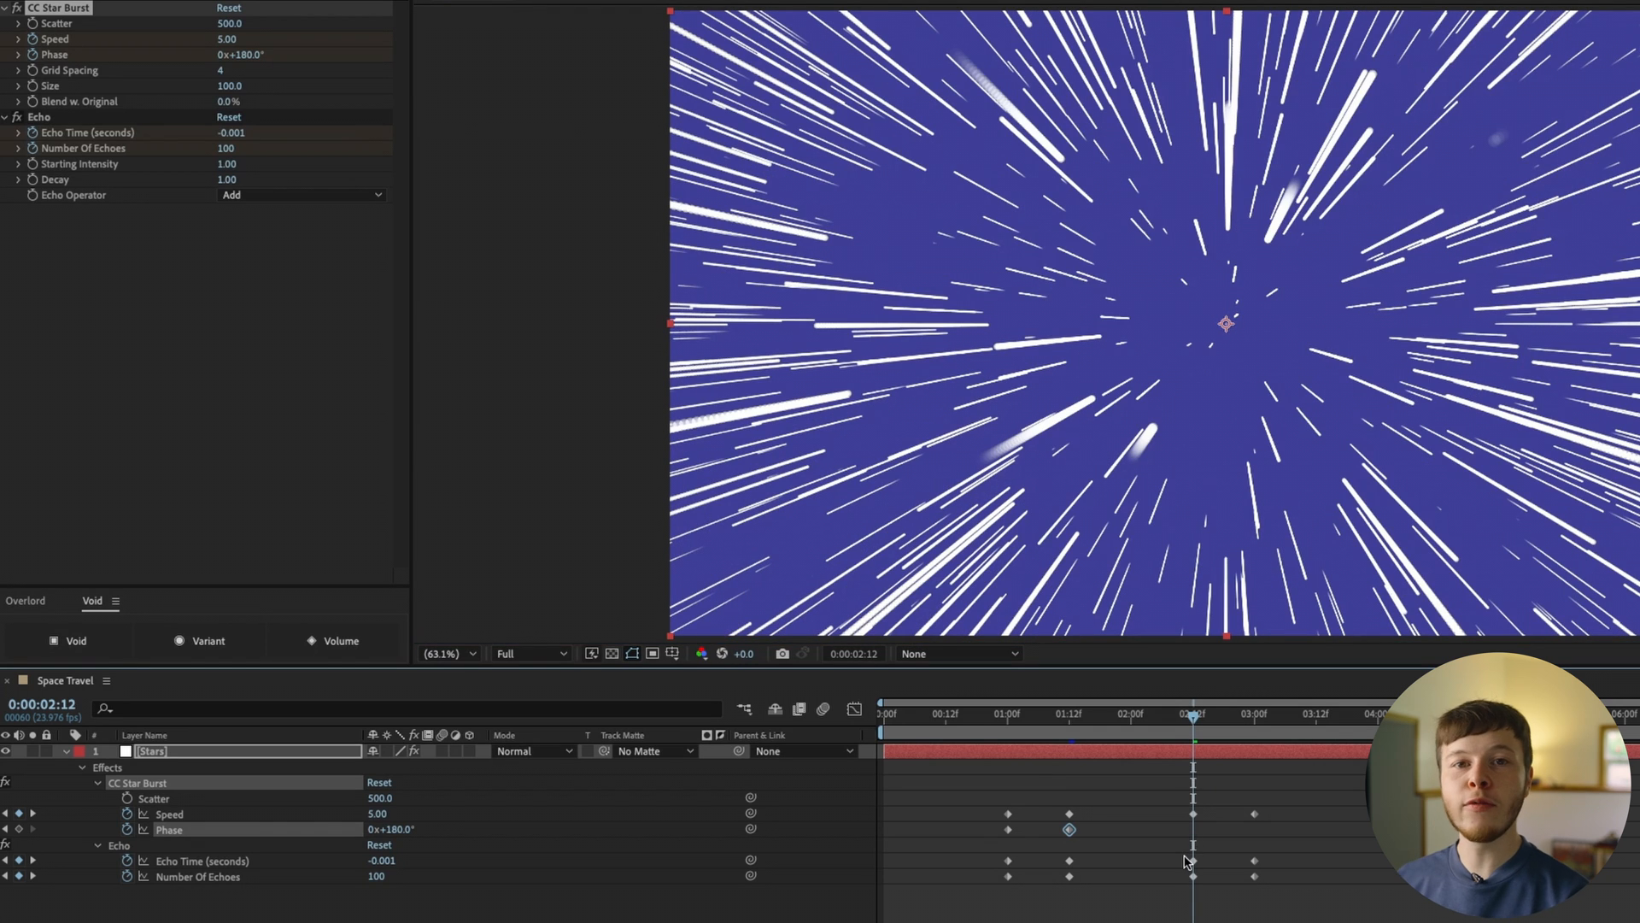
{"action": "mouse_move", "coordinate": [1174, 835]}
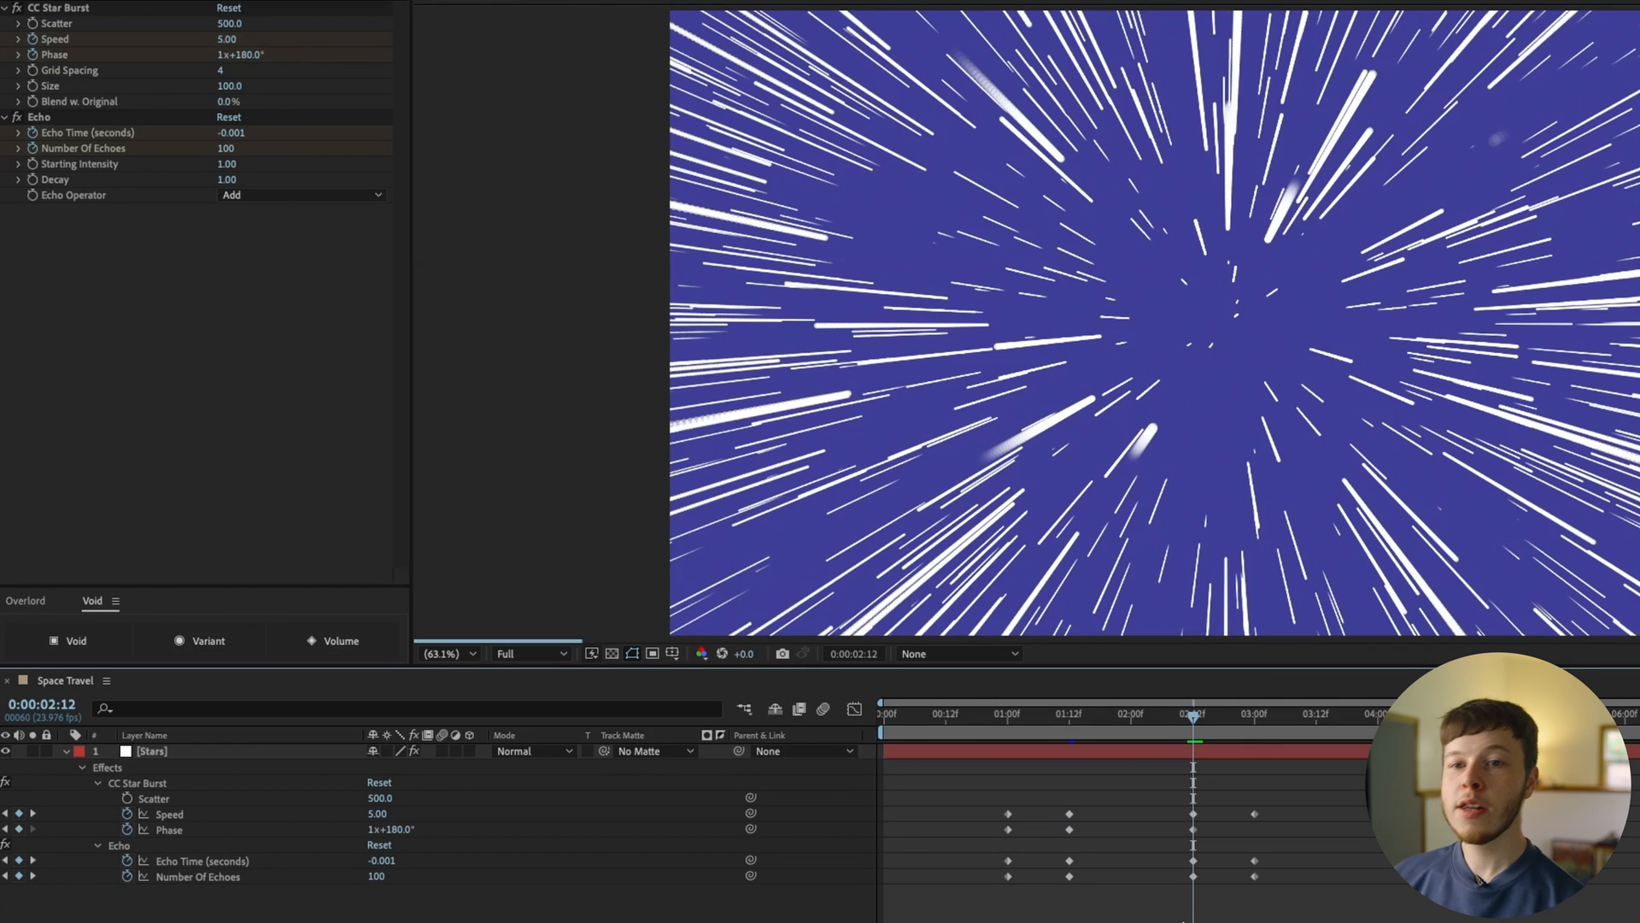
{"action": "left_click", "coordinate": [1015, 714]}
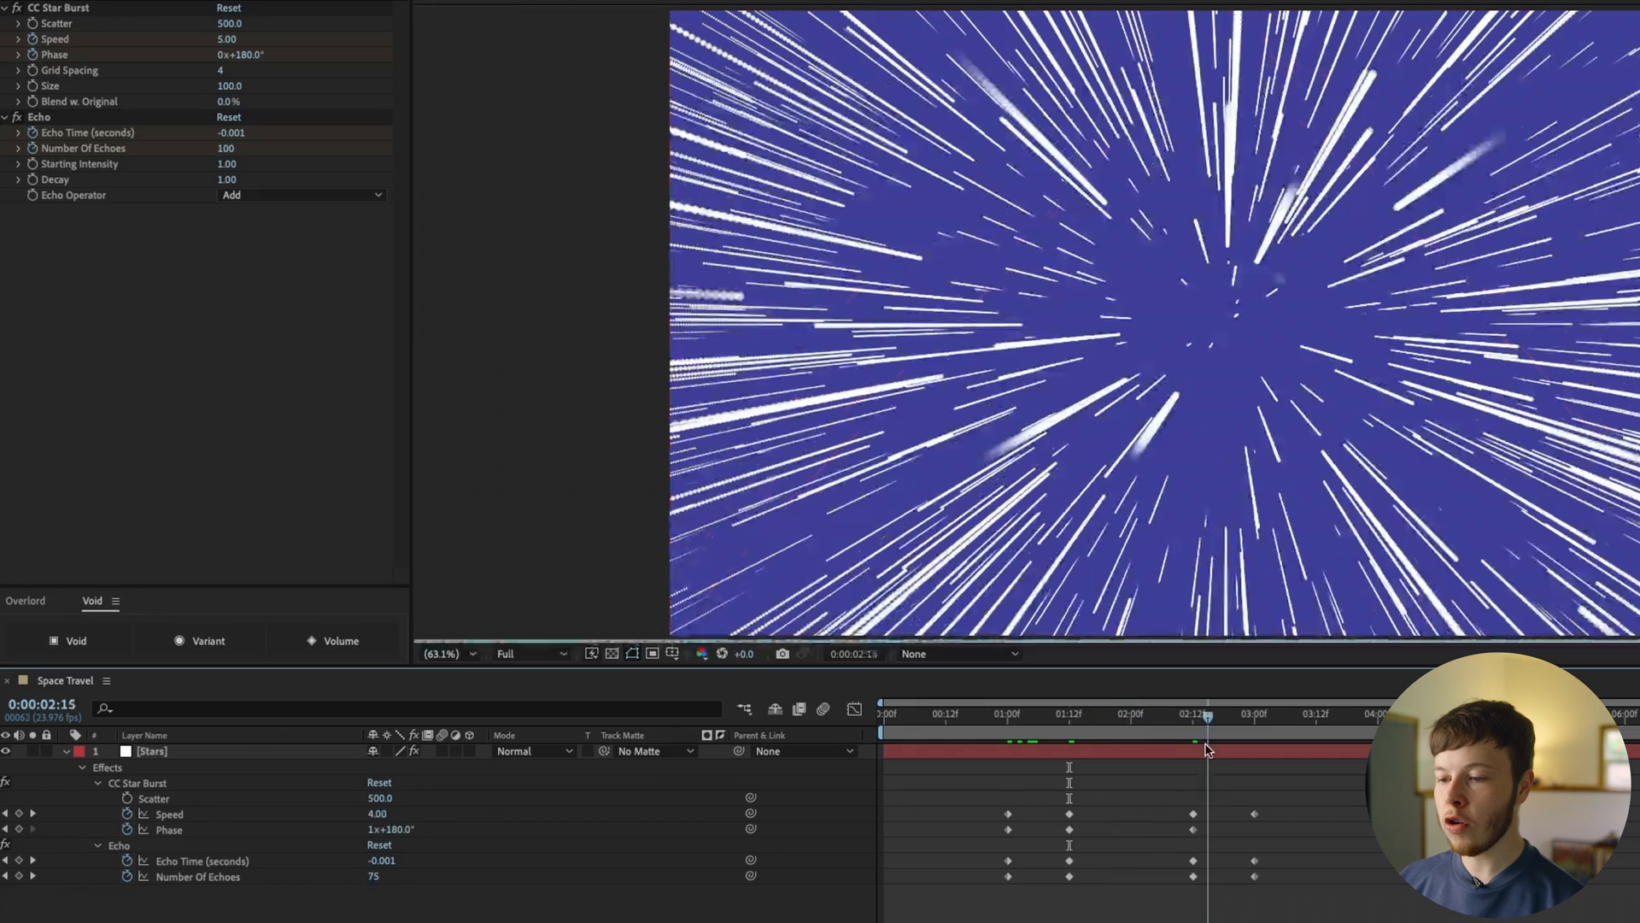
{"action": "left_click", "coordinate": [1255, 714]}
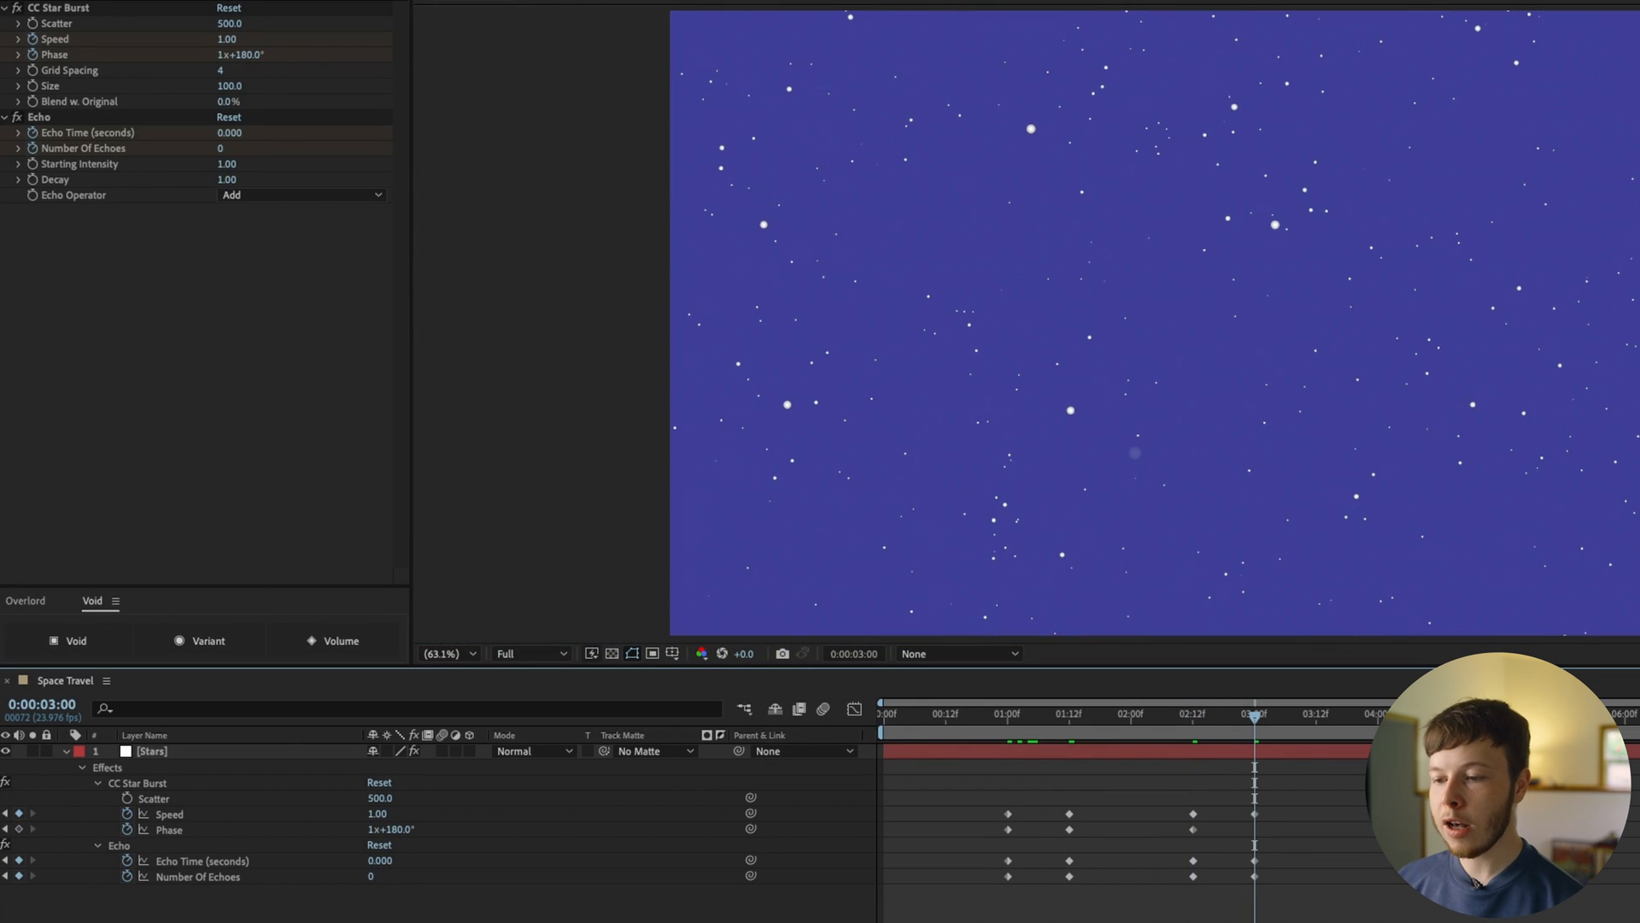
{"action": "mouse_move", "coordinate": [220, 62]}
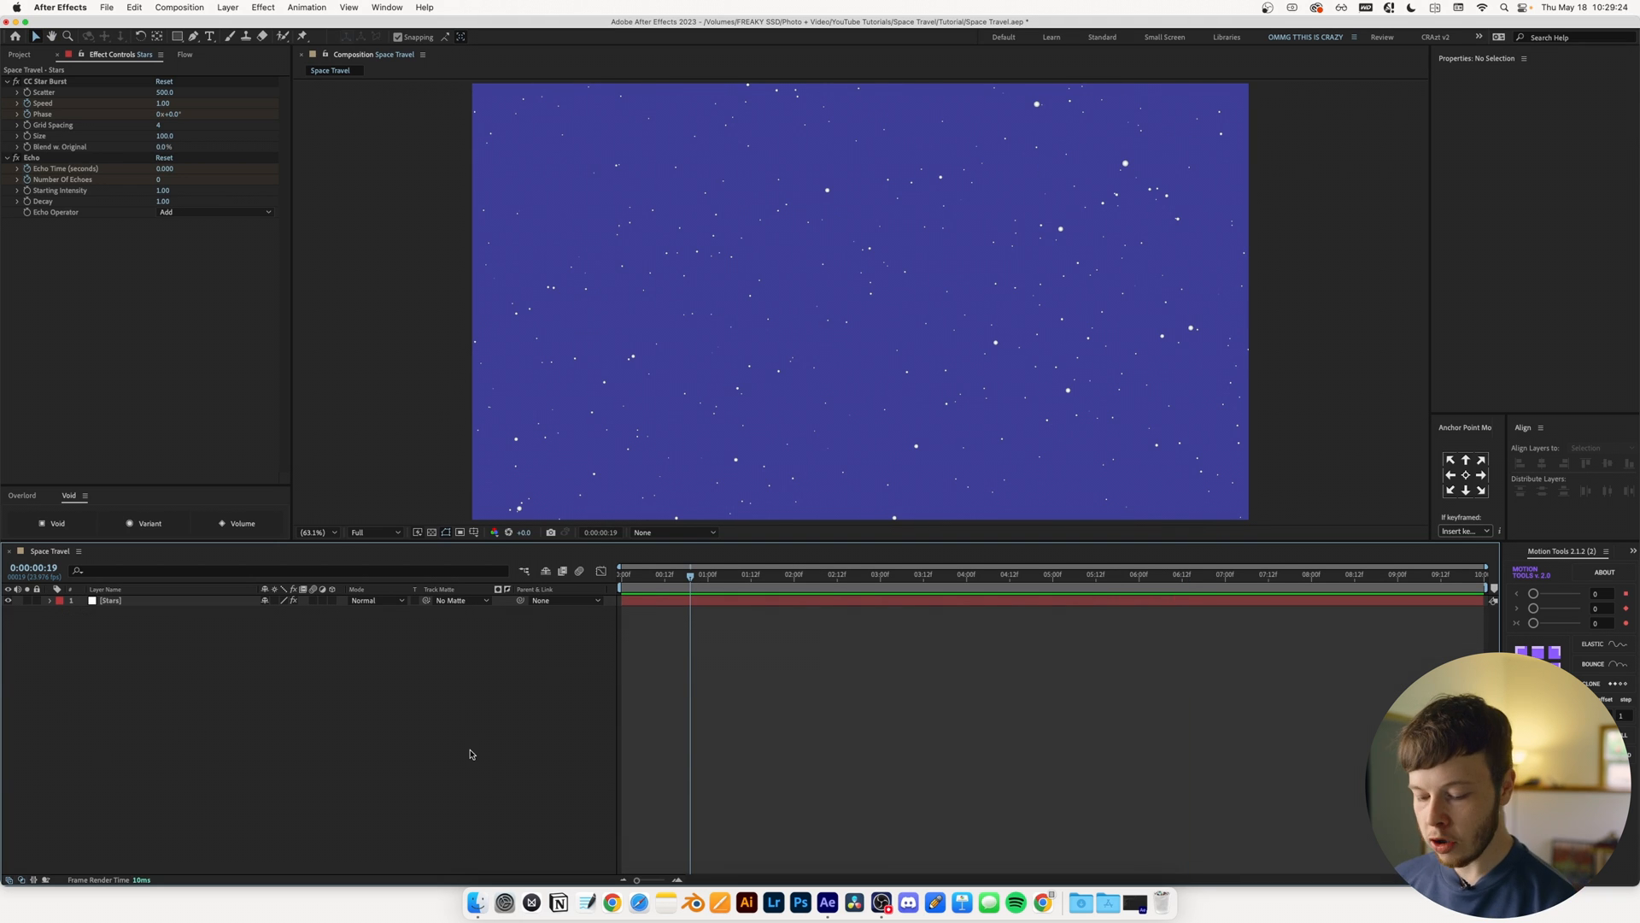
Step: Draw a yellow ellipse and keyframe its Position and vertical Scale stretch over time
{"action": "left_click", "coordinate": [176, 35]}
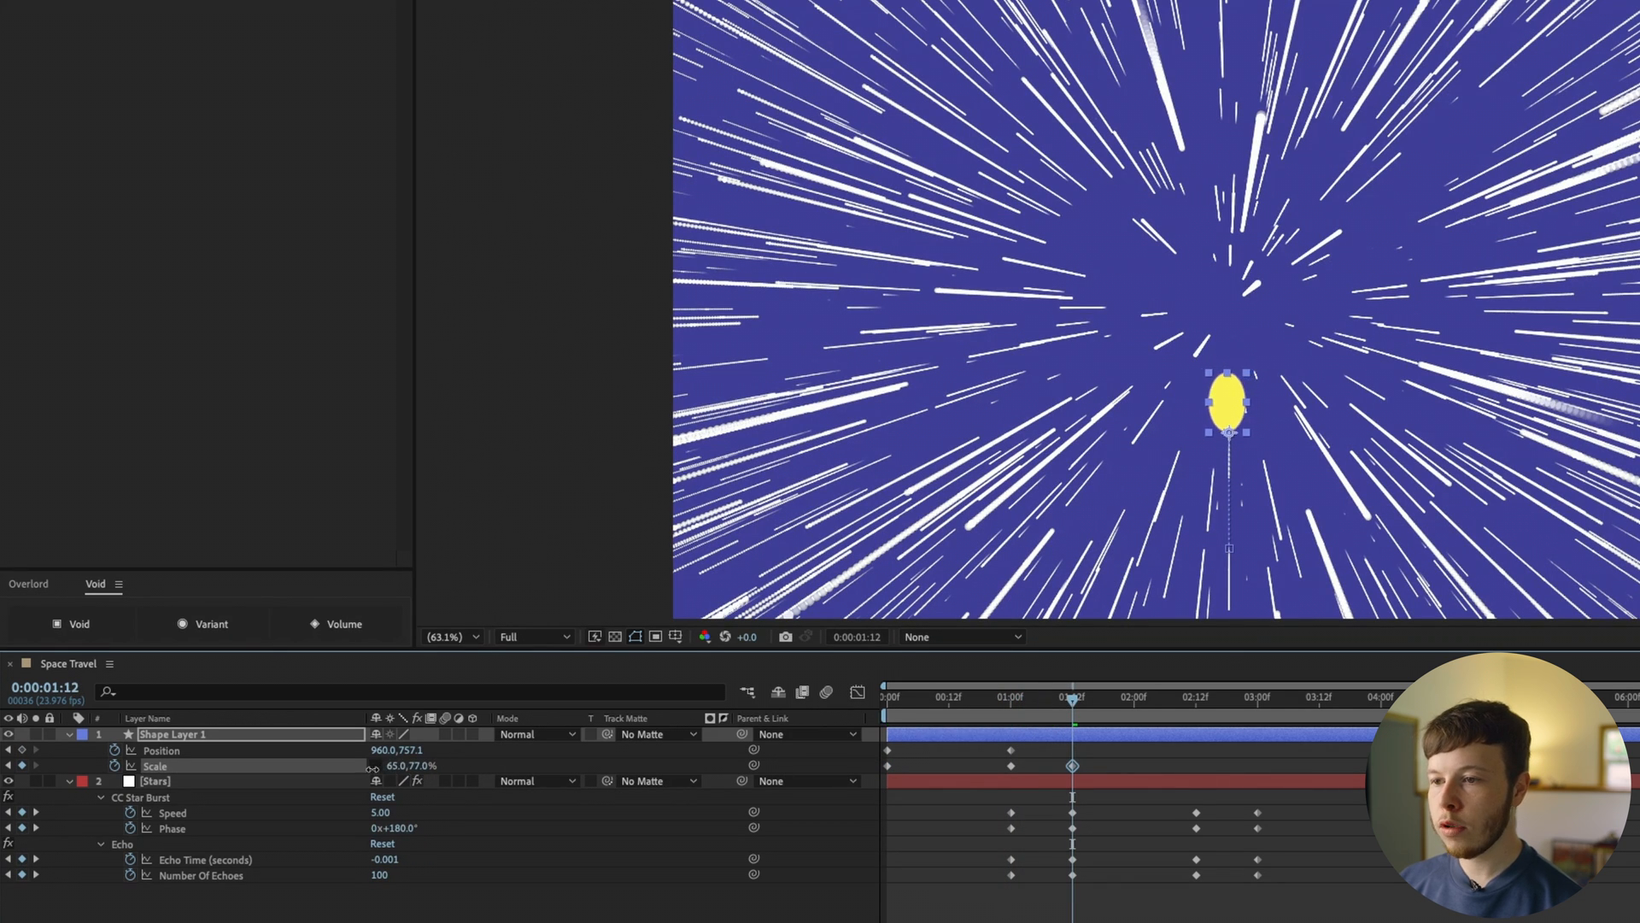
{"action": "left_click", "coordinate": [1196, 695]}
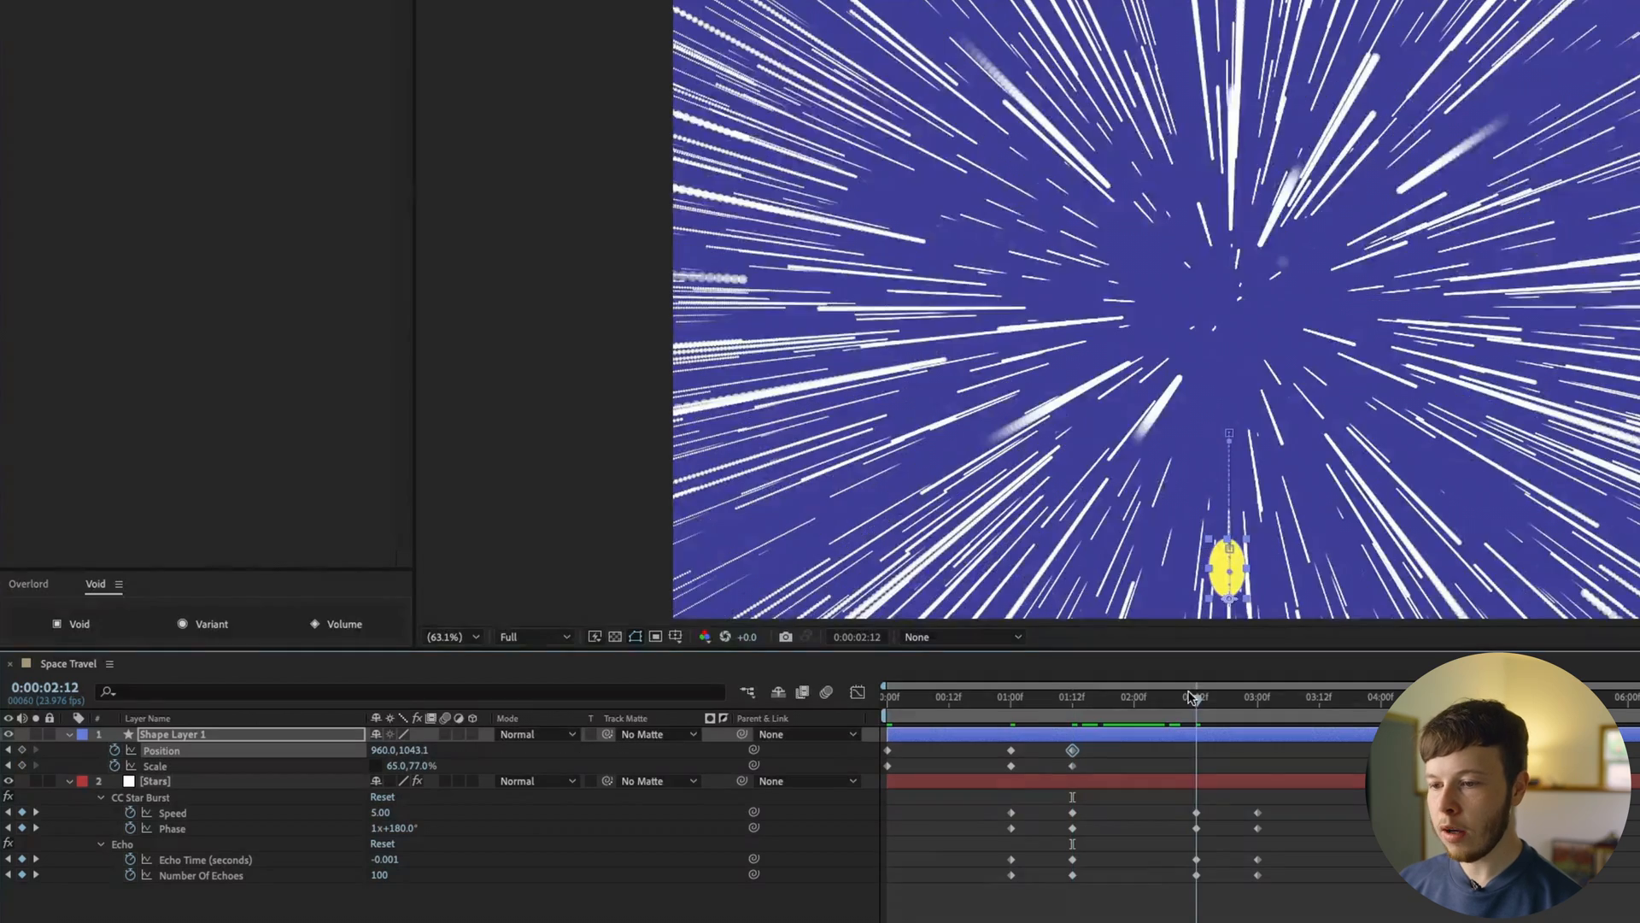
{"action": "left_click", "coordinate": [1164, 696]}
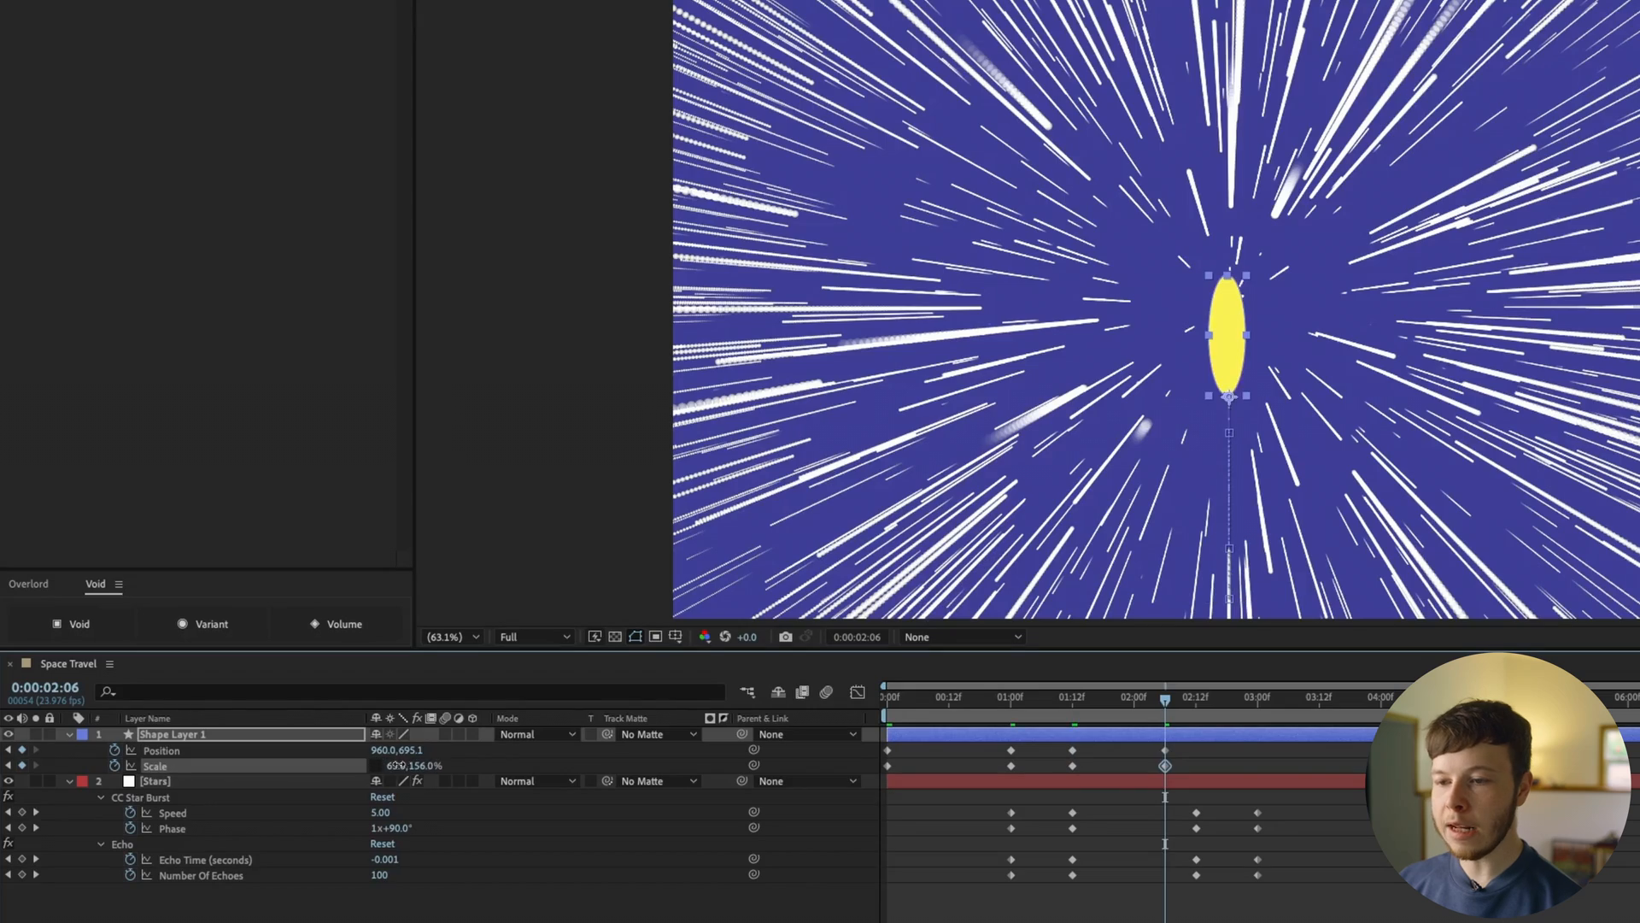
{"action": "left_click", "coordinate": [886, 695]}
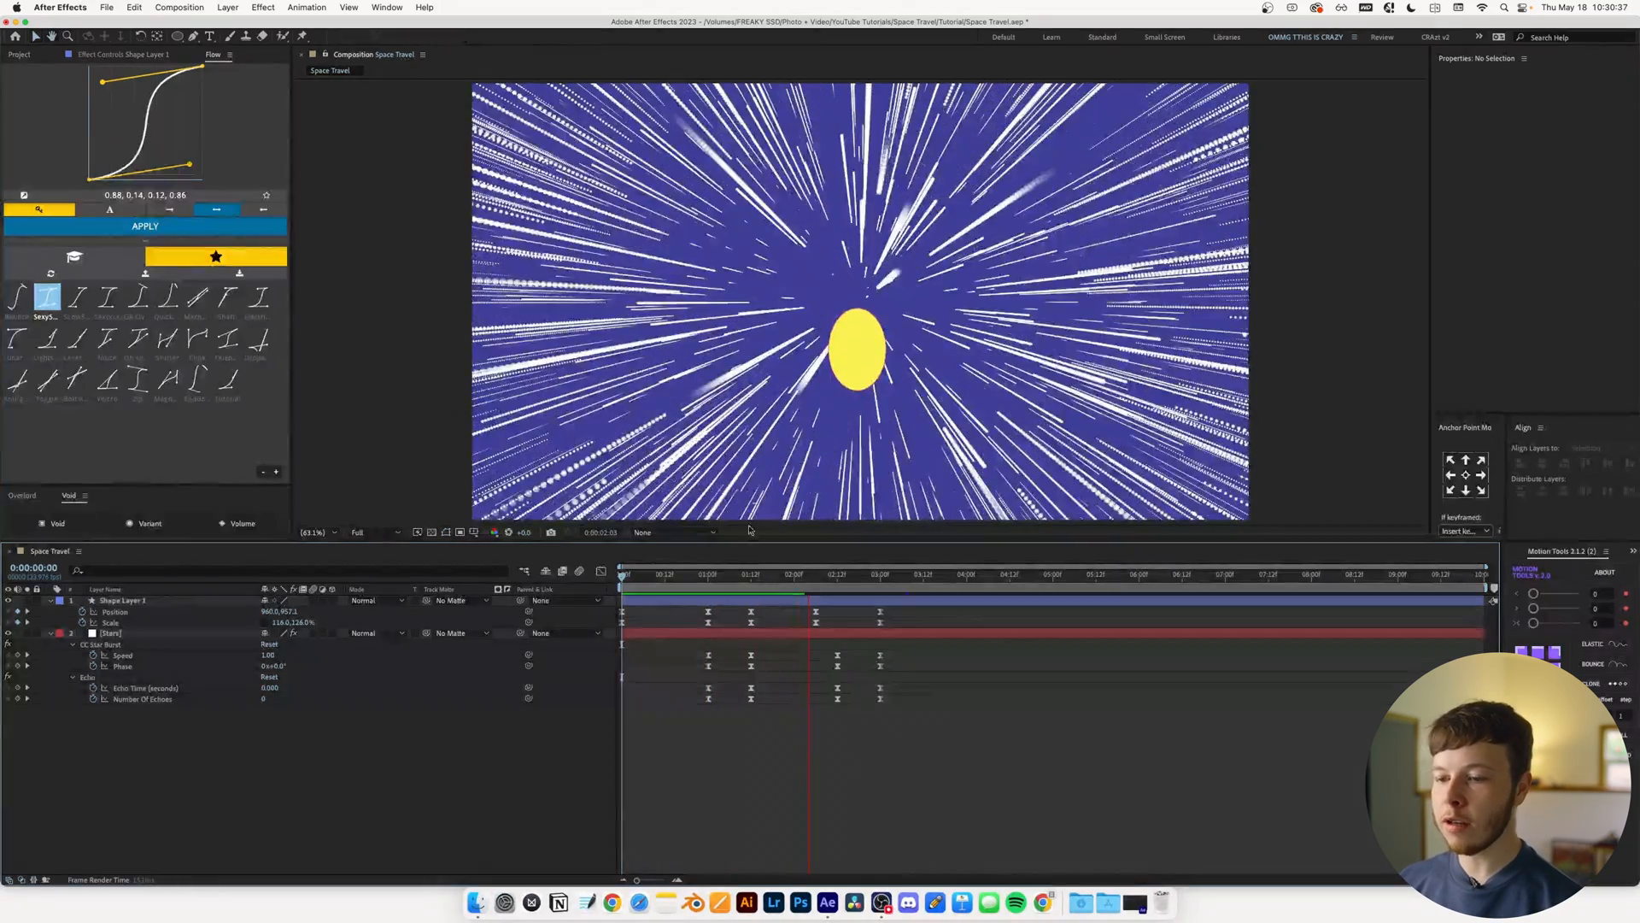
Step: Select all the ellipse keyframes, ease them and view the speed curve in the Graph Editor
{"action": "left_click", "coordinate": [120, 600]}
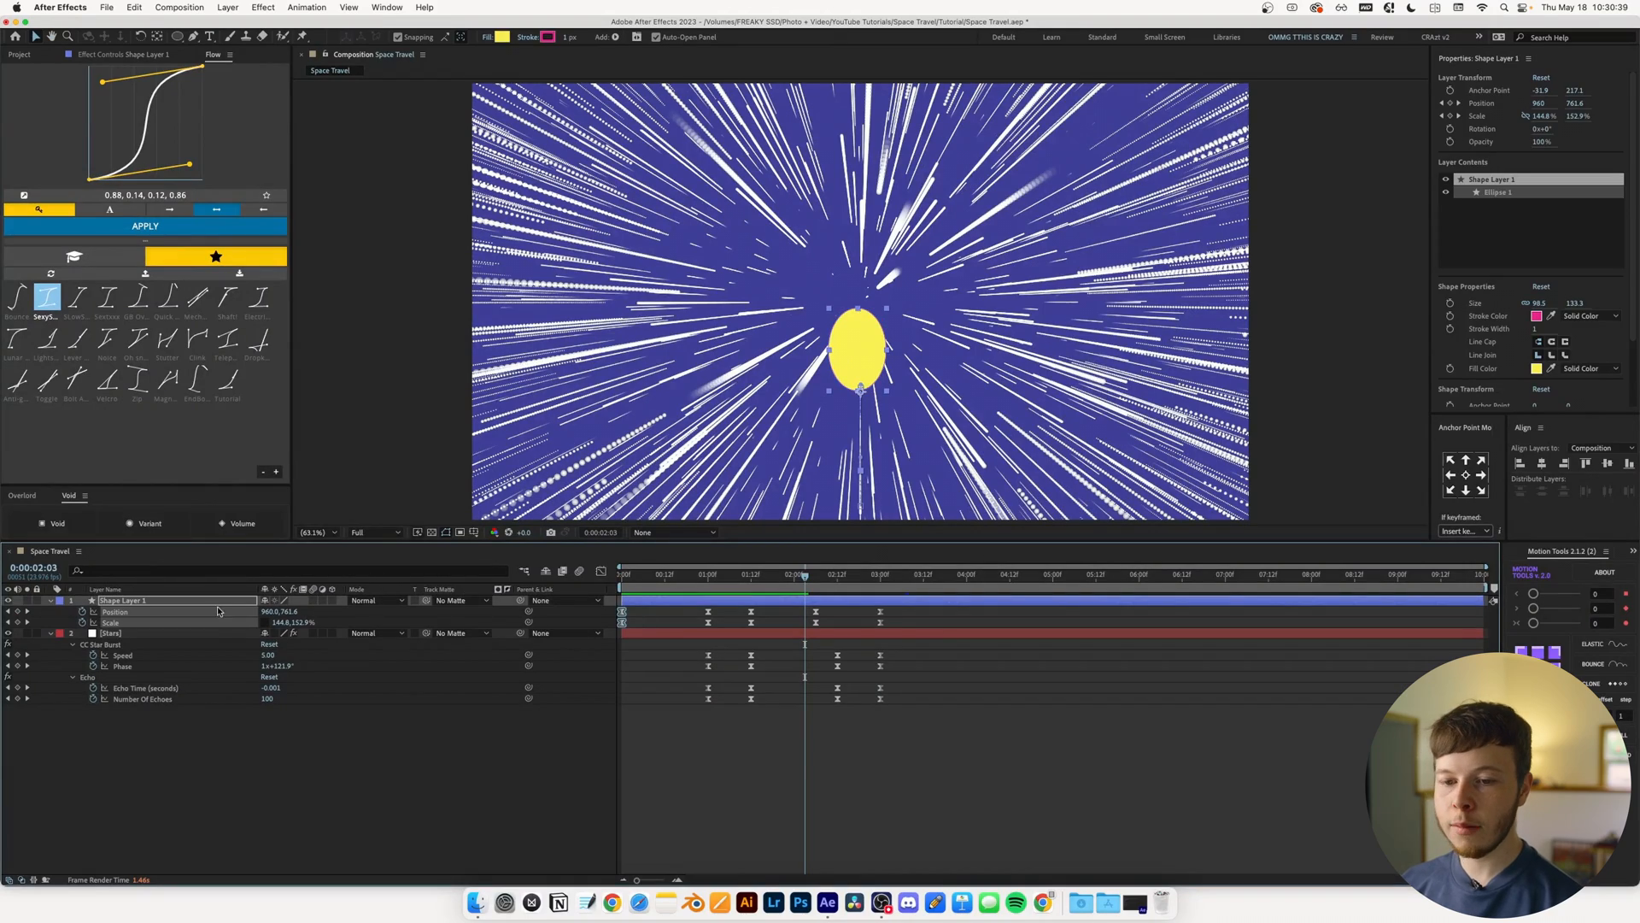
{"action": "left_click", "coordinate": [856, 552]}
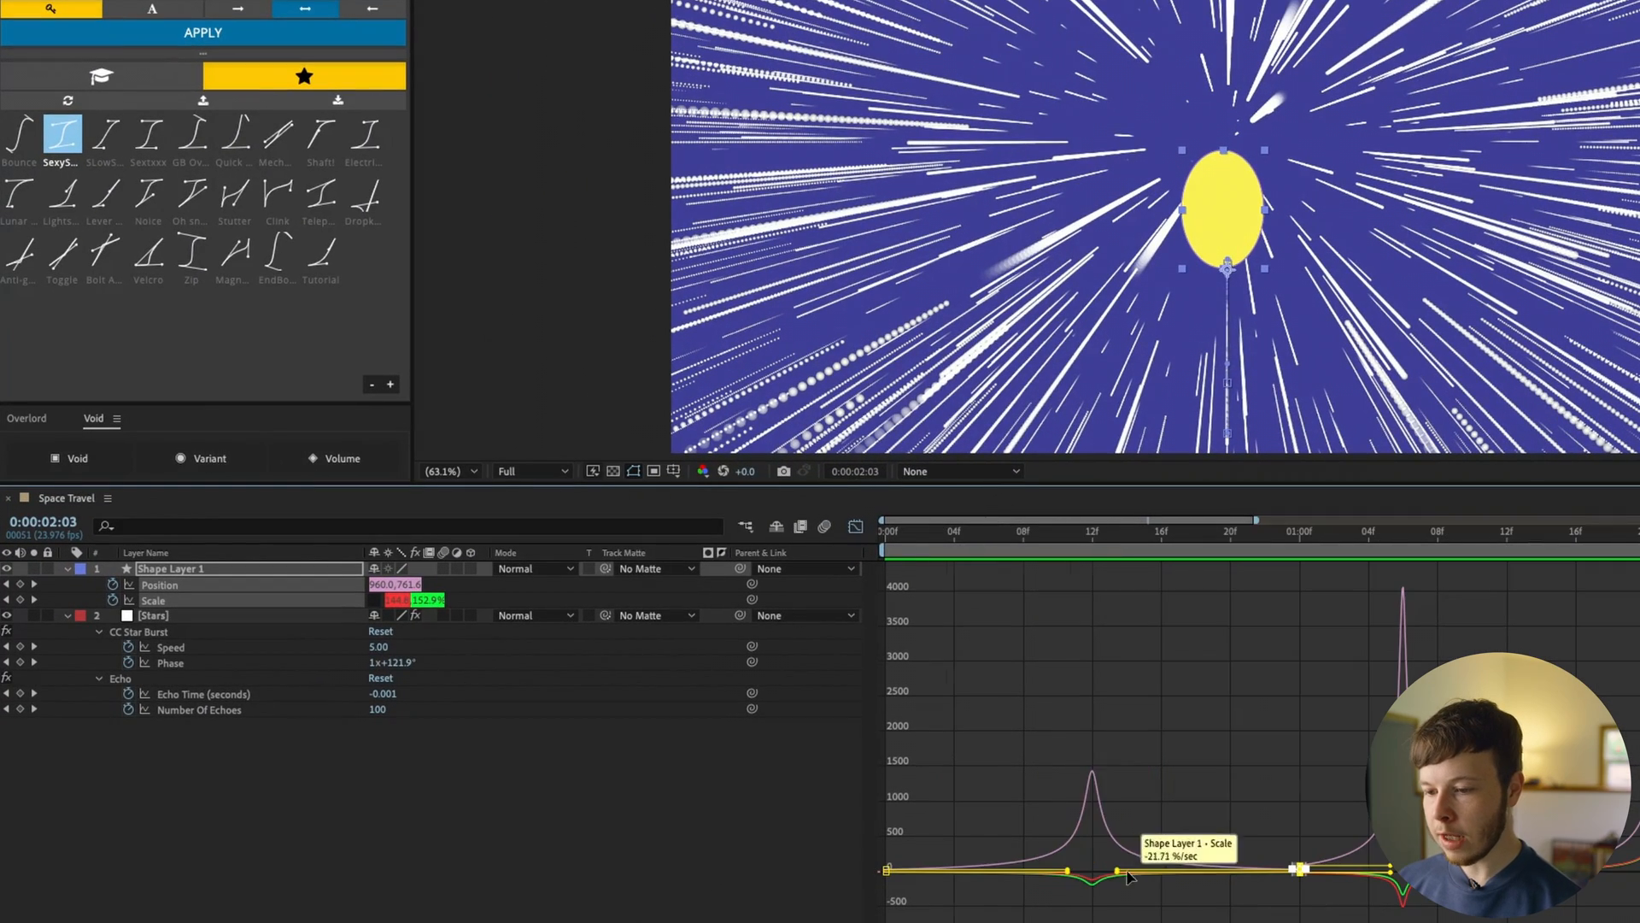